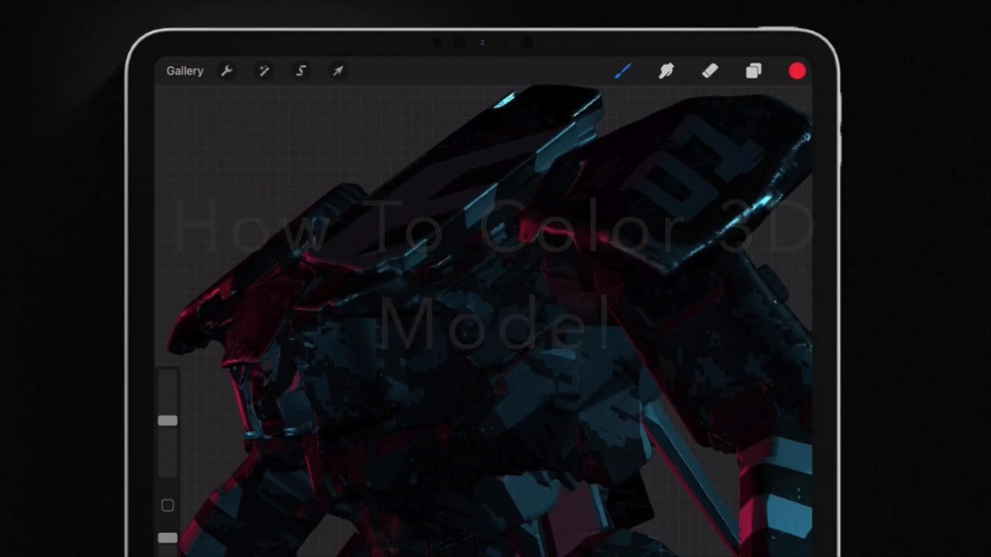
# - Pick a pink colour and fill the Base Layer's Colour channel with it
pyautogui.click(799, 16)
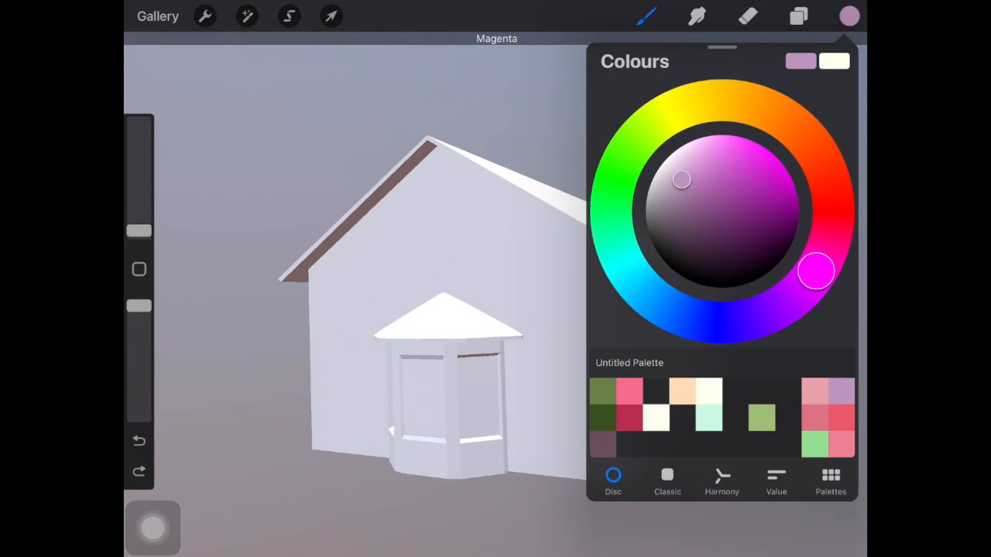
pyautogui.click(799, 15)
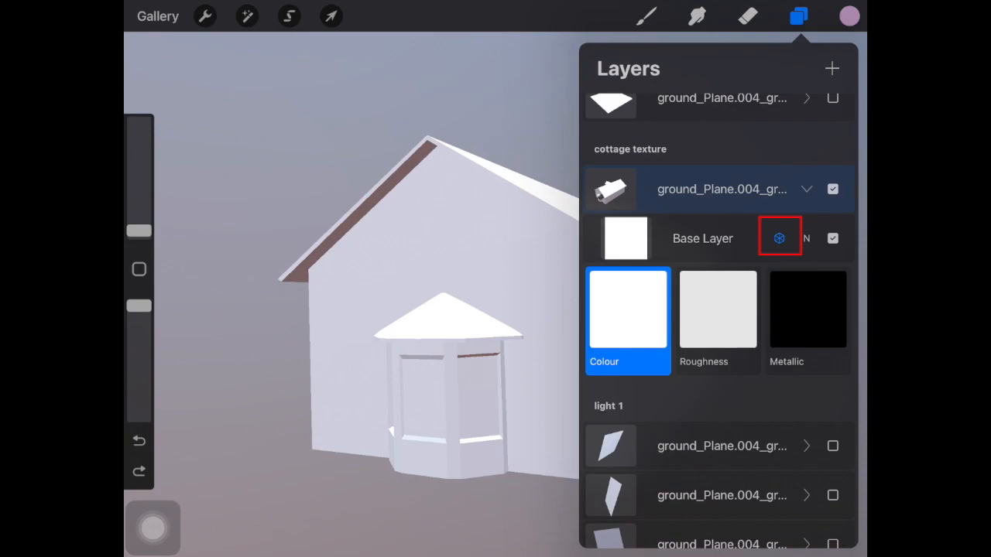
pyautogui.click(798, 15)
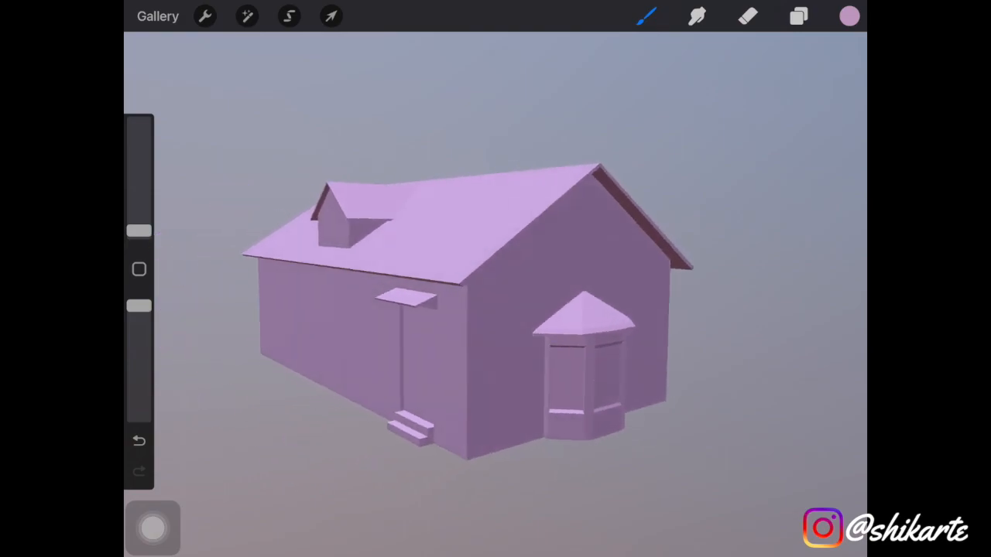
# - Turn the cottage to its side and collapse the Base Layer's material channels in Layers
pyautogui.moveTo(464, 310); pyautogui.dragTo(433, 294)
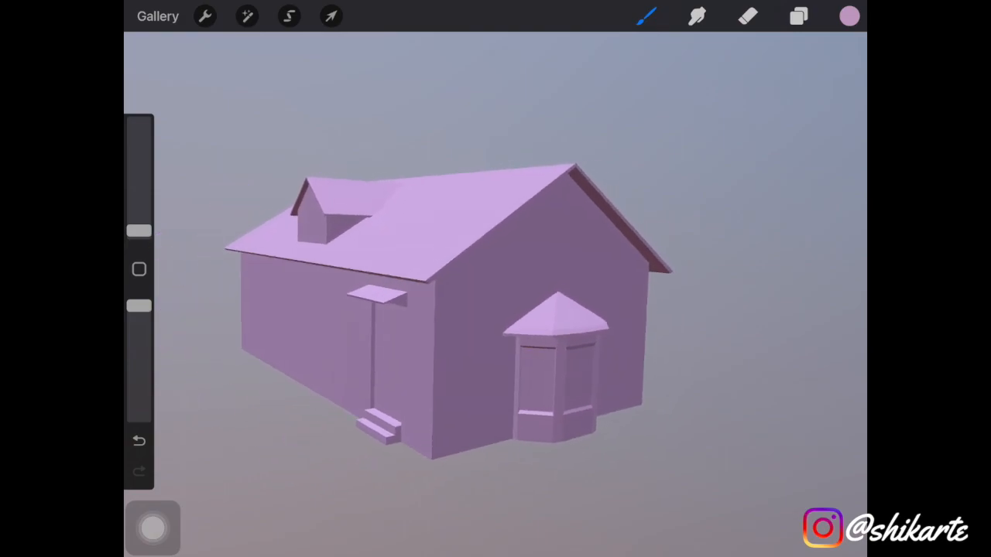
pyautogui.click(798, 16)
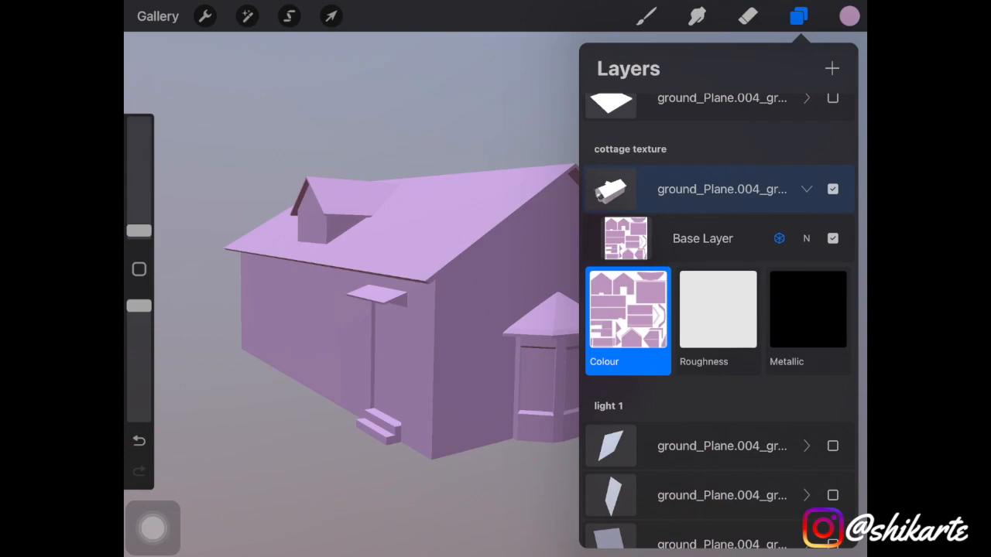
pyautogui.click(717, 309)
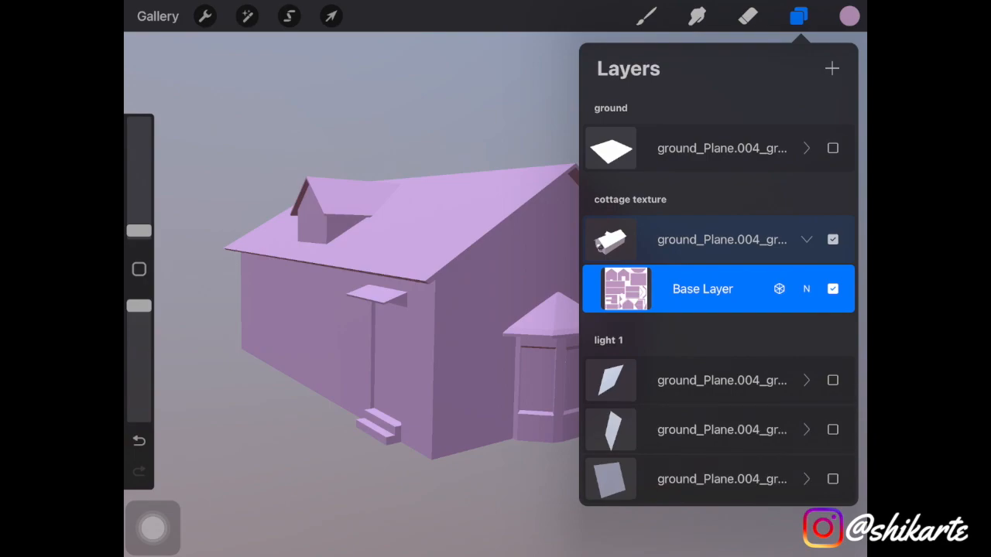
# - Turn on Show 2D texture under Actions > 3D to view the flattened UV map
pyautogui.click(205, 15)
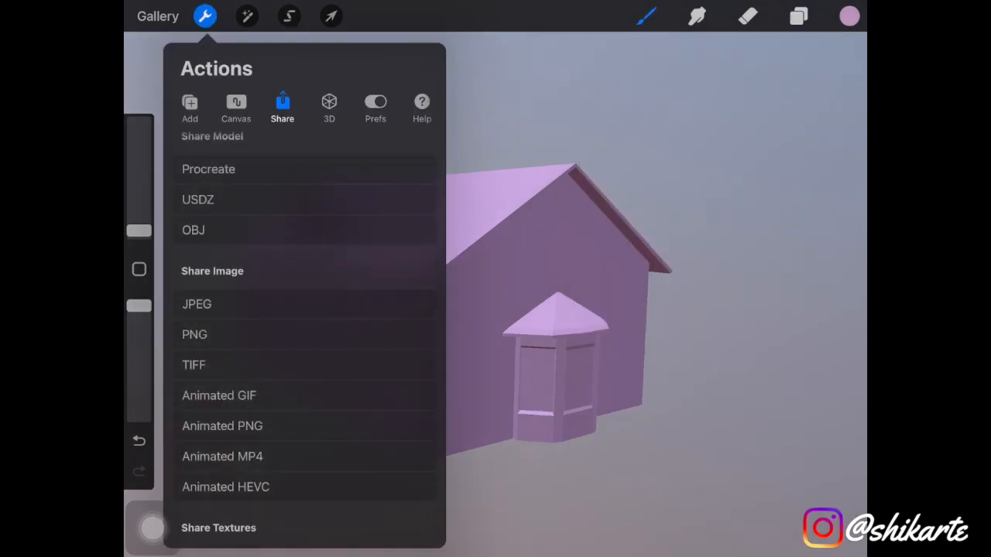
pyautogui.click(328, 105)
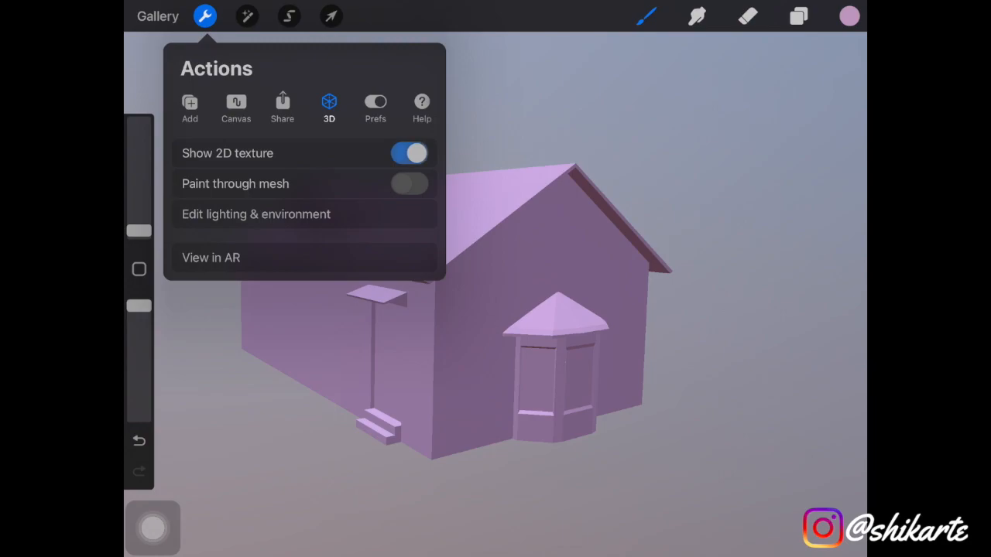
pyautogui.click(409, 153)
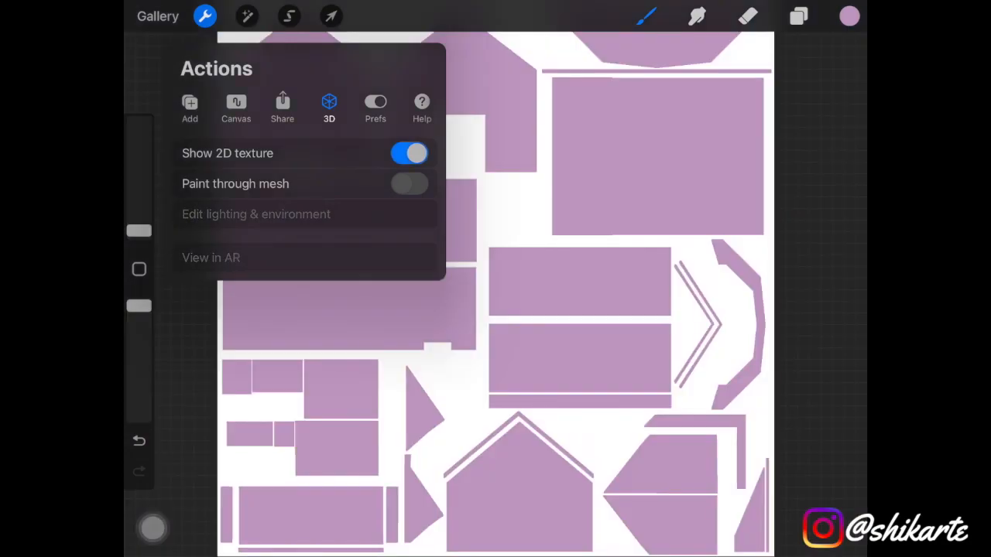
pyautogui.click(799, 15)
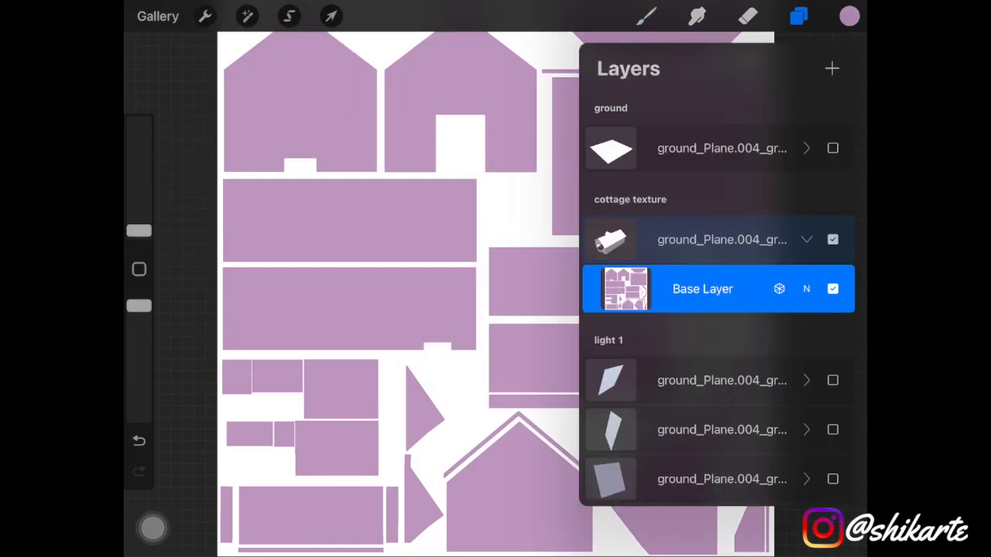
pyautogui.click(799, 15)
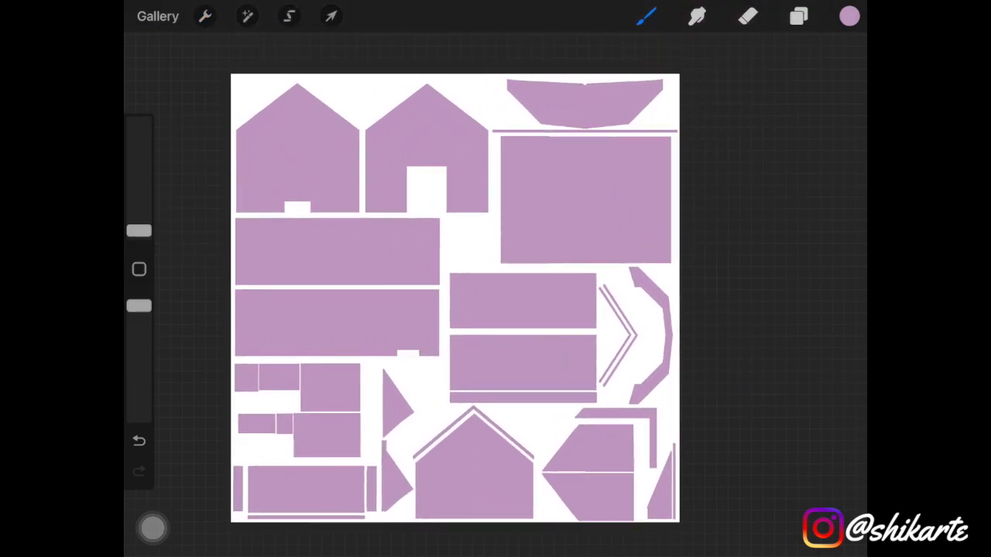
# - Pick green and brush a test stroke on the gable piece of the texture
pyautogui.click(848, 15)
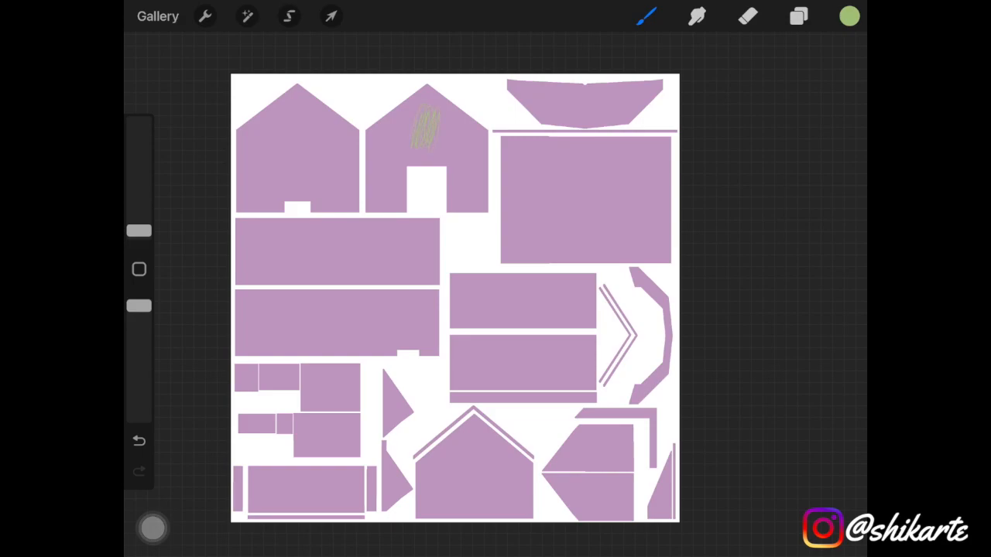
pyautogui.click(205, 16)
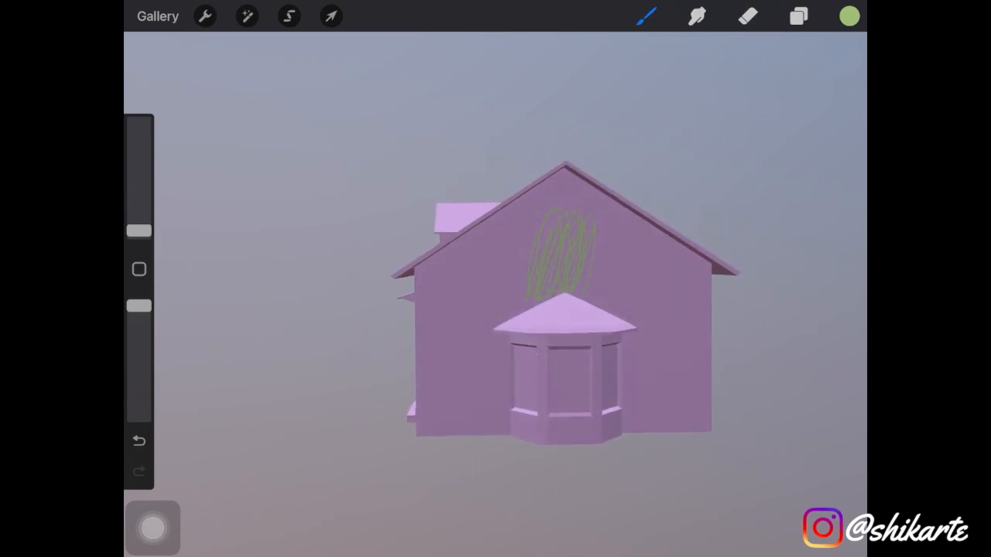
# - Toggle Show 2D texture on and off so the scribble-free pink model returns, then show Layers
pyautogui.click(204, 16)
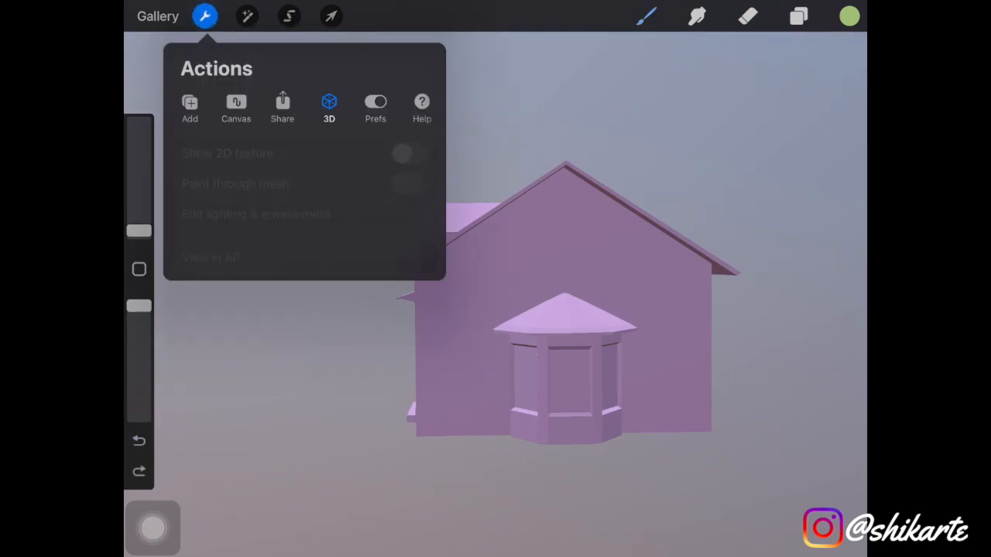
pyautogui.click(401, 153)
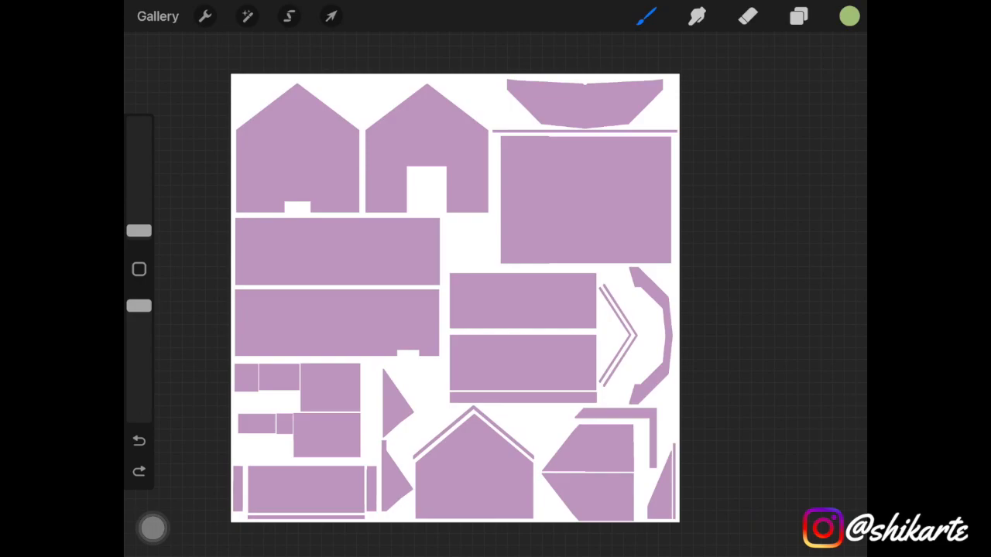
pyautogui.click(204, 16)
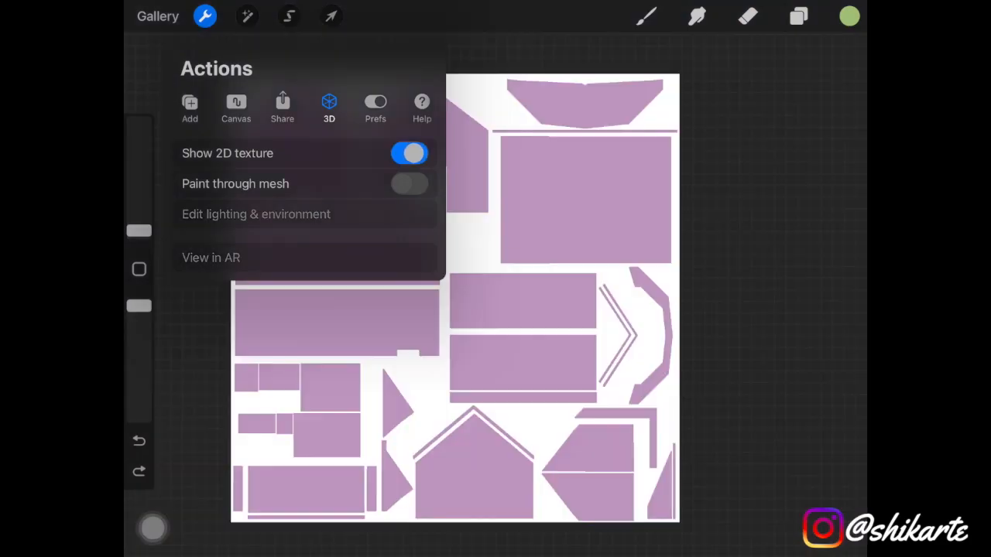
pyautogui.click(799, 16)
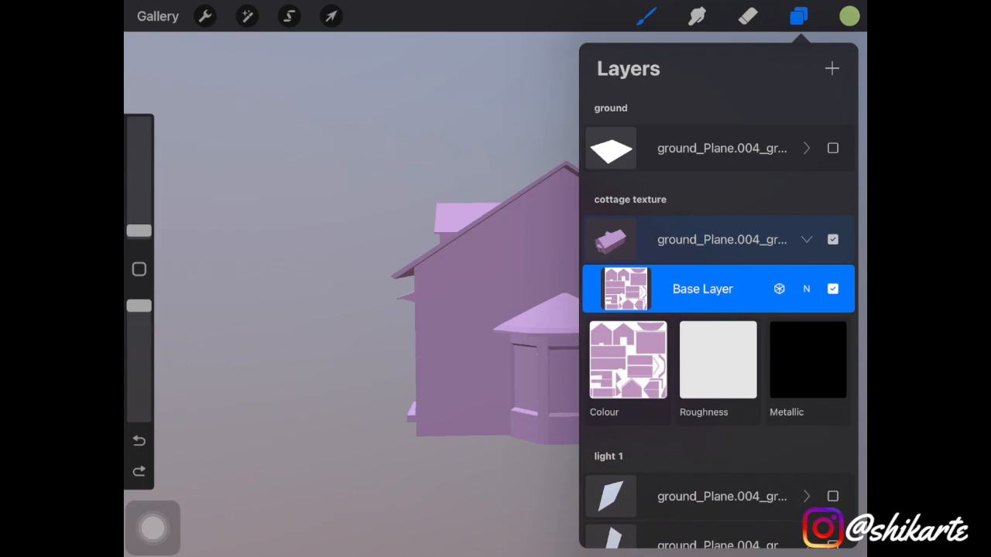
# - Close Layers and rotate the pink cottage to view its front and long side
pyautogui.click(799, 15)
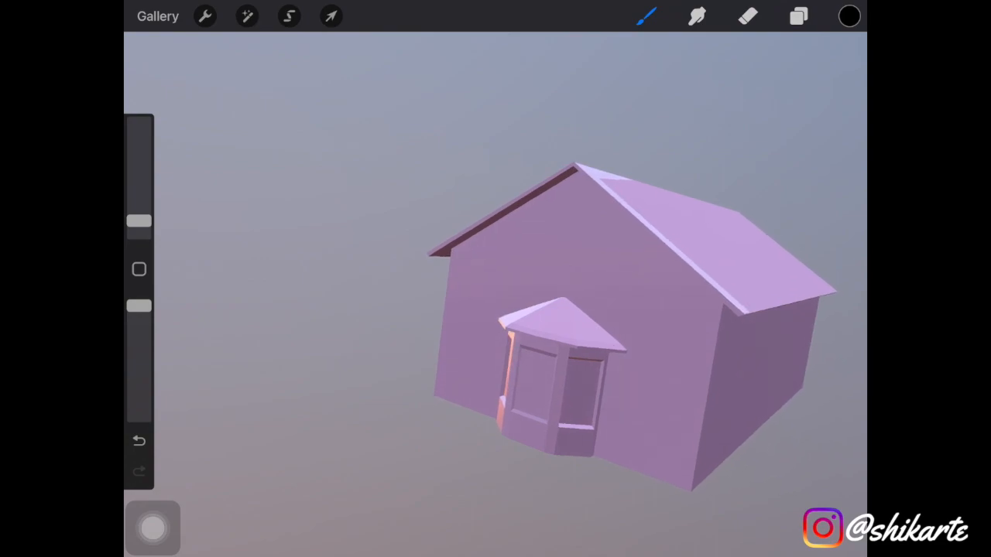
pyautogui.moveTo(619, 309); pyautogui.dragTo(542, 348)
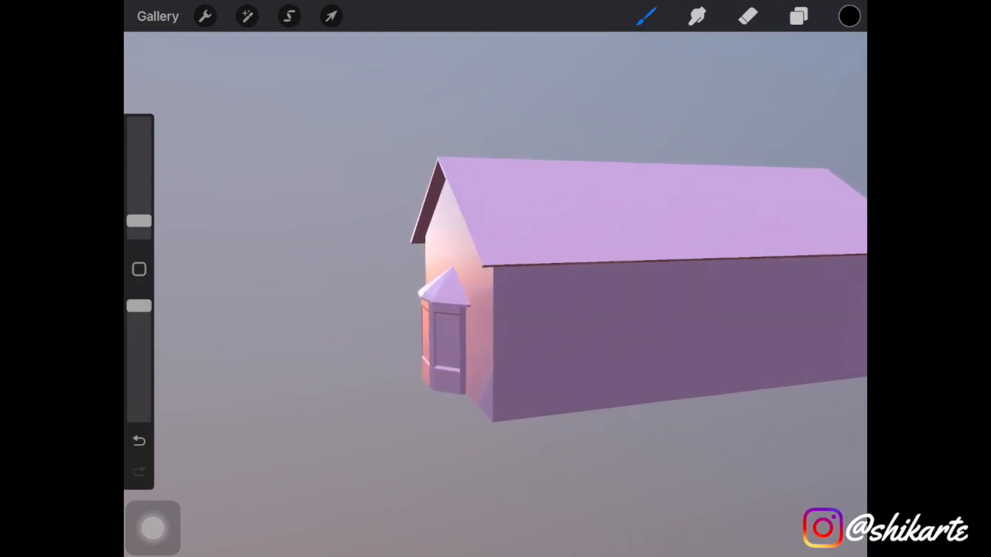
pyautogui.click(140, 440)
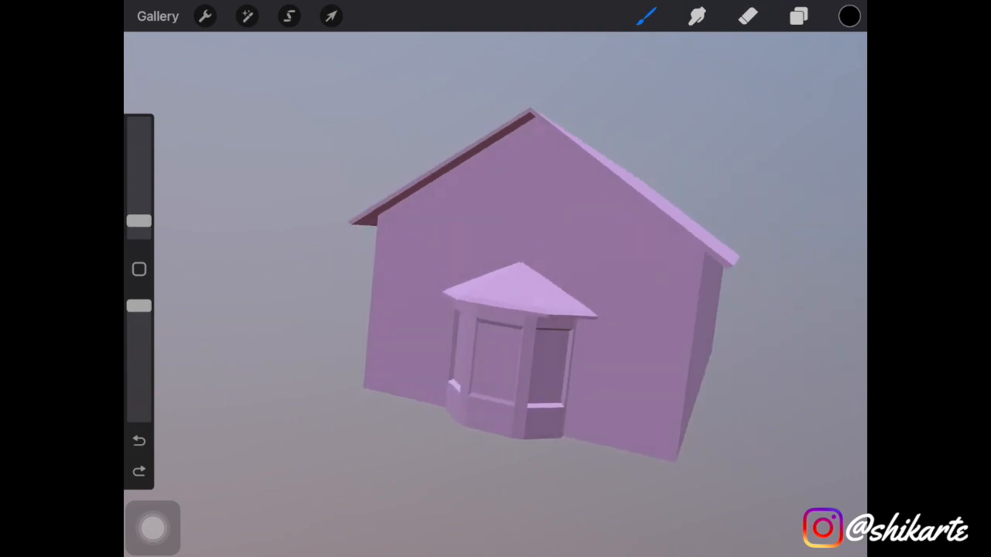
pyautogui.click(848, 15)
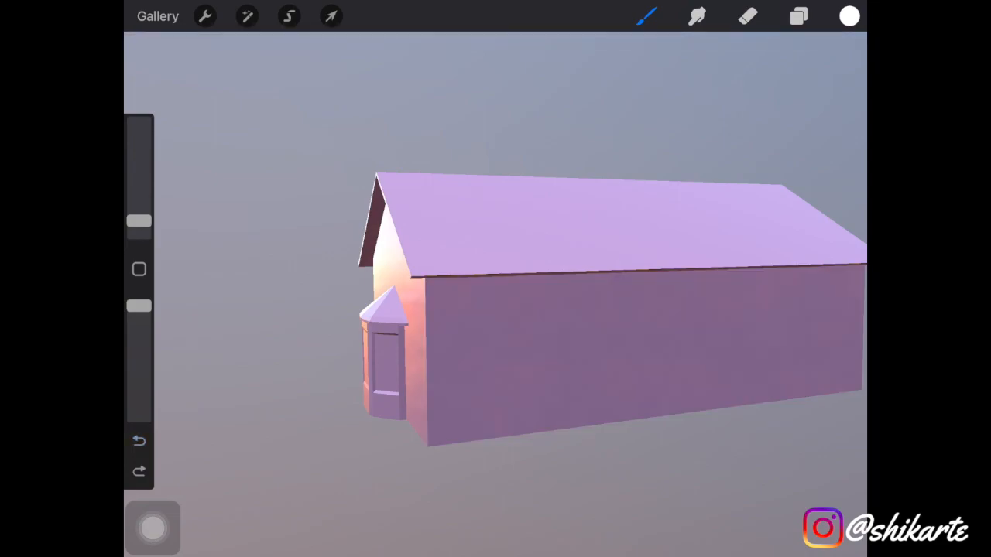
# - Choose white as the paint colour while viewing the cottage's long wall
pyautogui.click(799, 15)
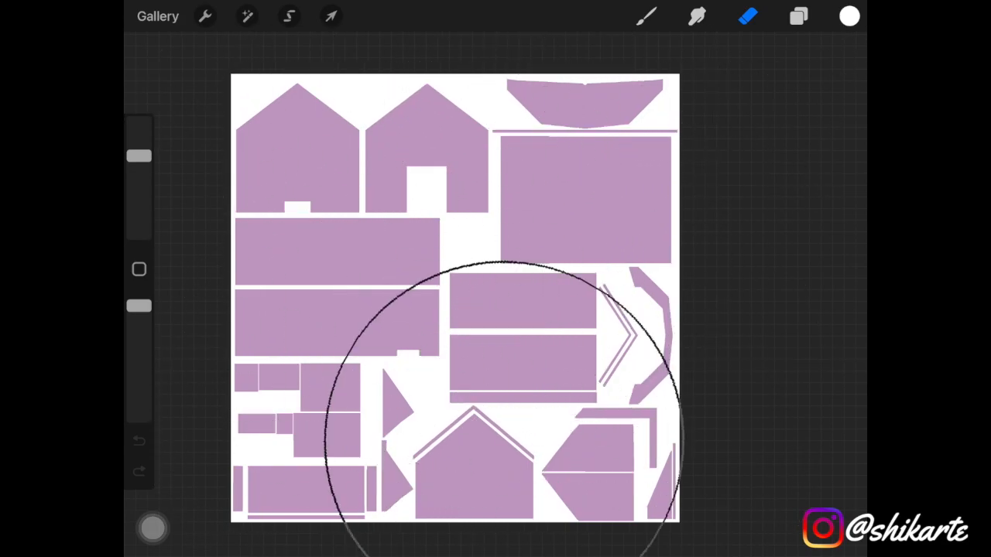
# - Make the Base Layer's Colour channel active again and return to the rotated 3D model view
pyautogui.click(799, 15)
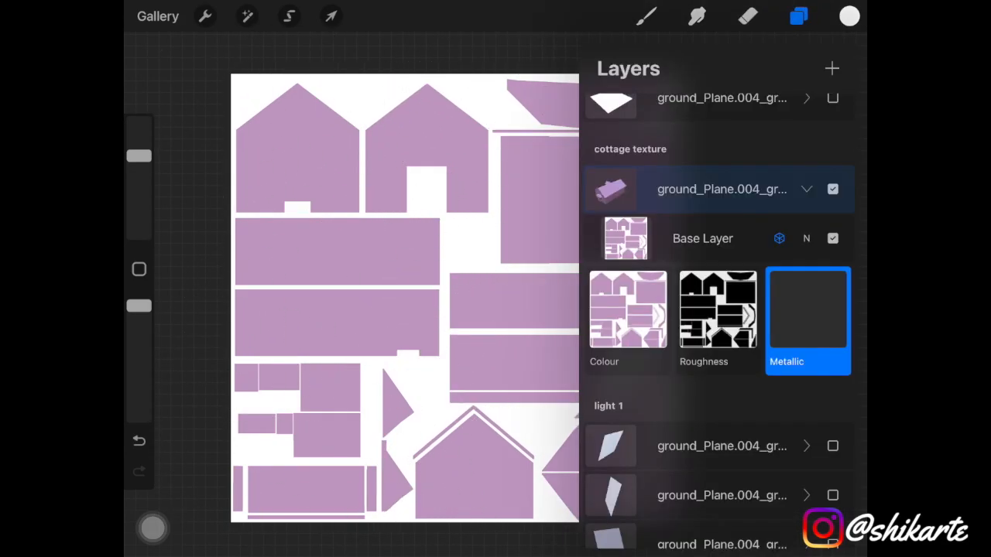
pyautogui.click(627, 310)
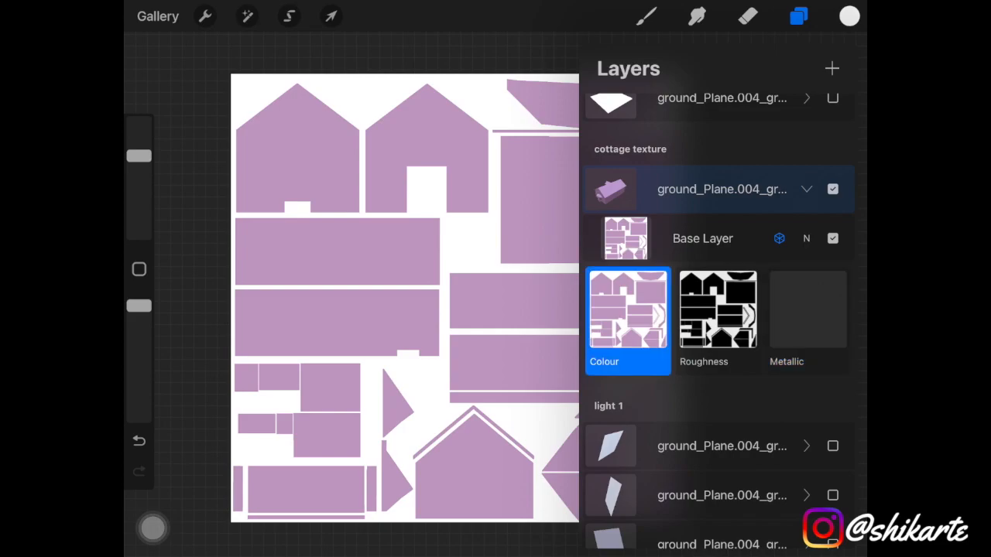
pyautogui.click(204, 15)
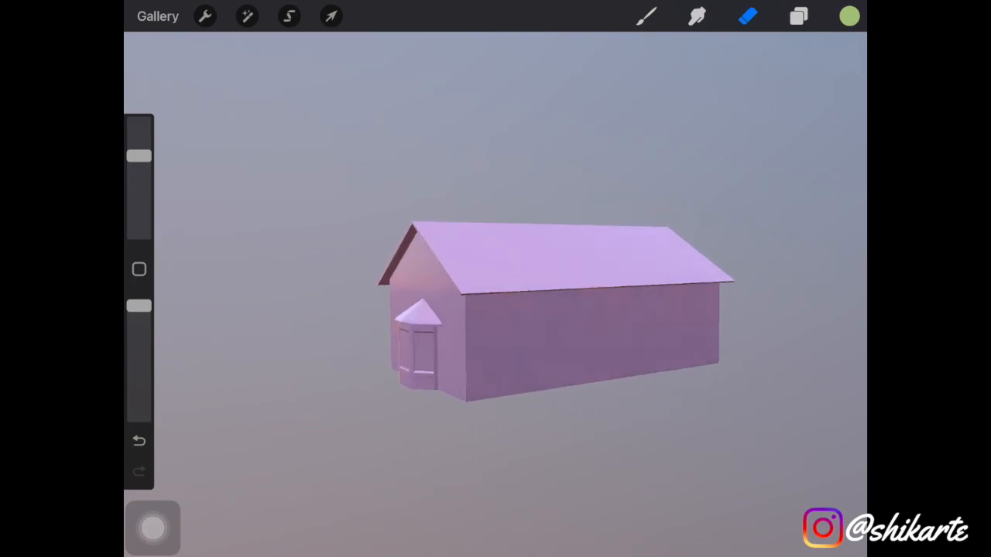
pyautogui.moveTo(557, 310); pyautogui.dragTo(495, 310)
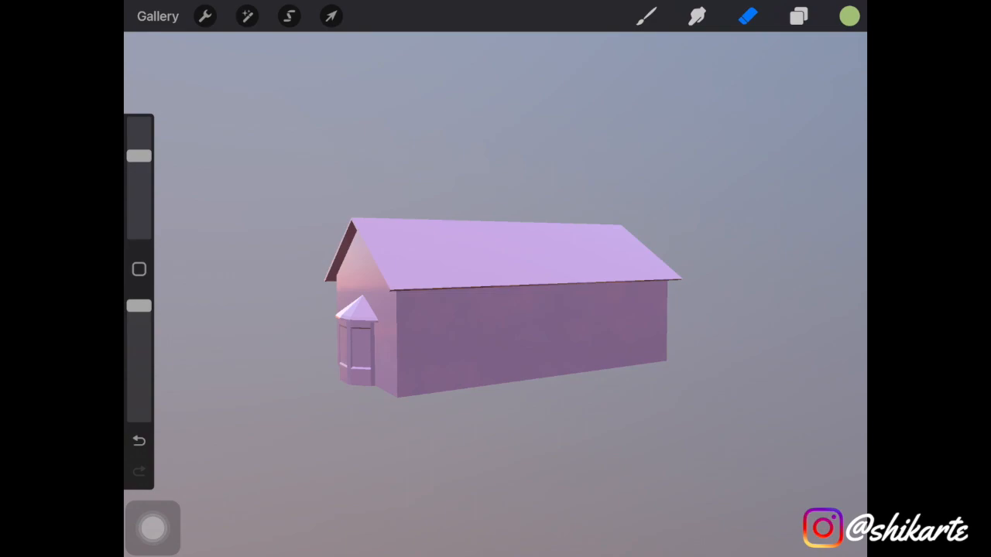
pyautogui.click(798, 15)
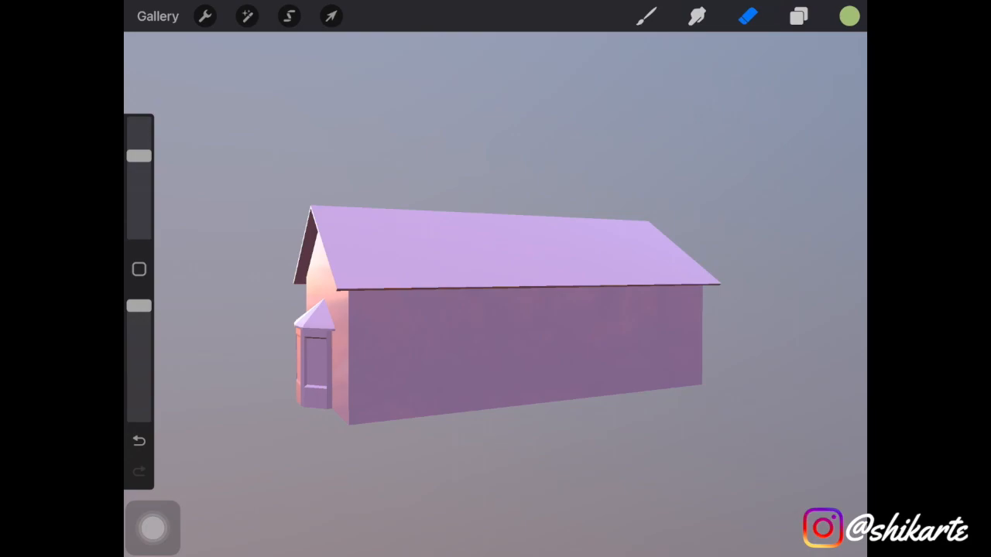
# - Enter Lighting Studio from Actions > 3D and bring up the Environment options
pyautogui.click(204, 15)
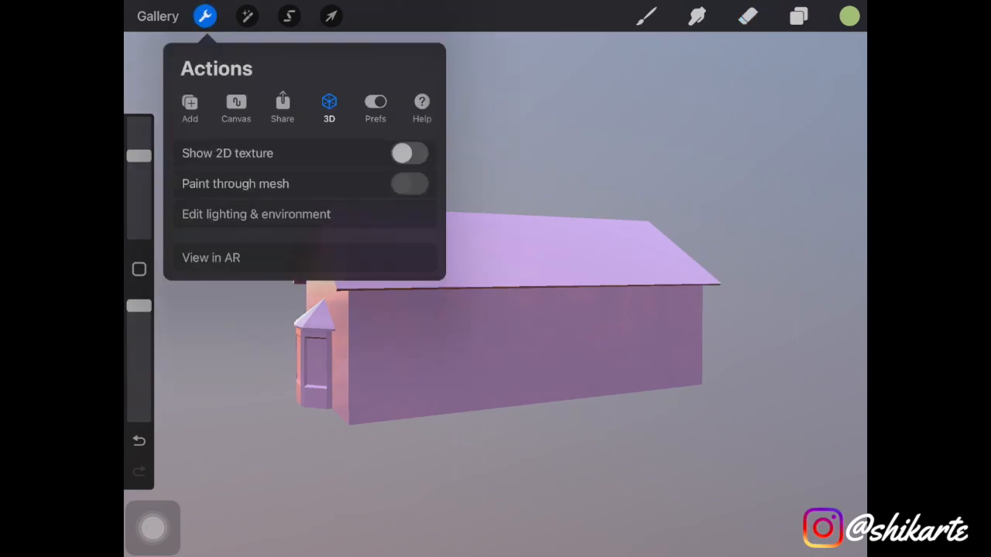
pyautogui.click(255, 214)
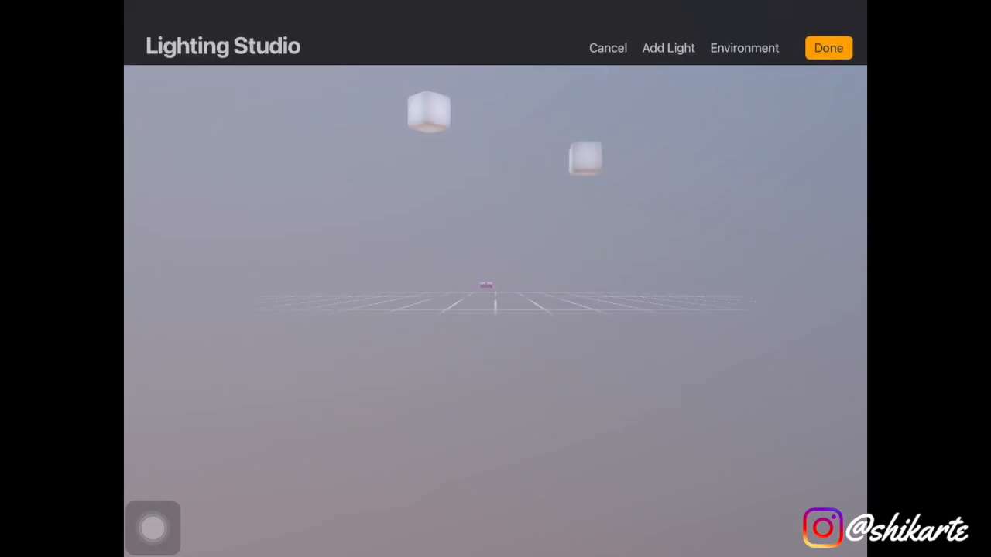
pyautogui.moveTo(495, 232); pyautogui.dragTo(495, 348)
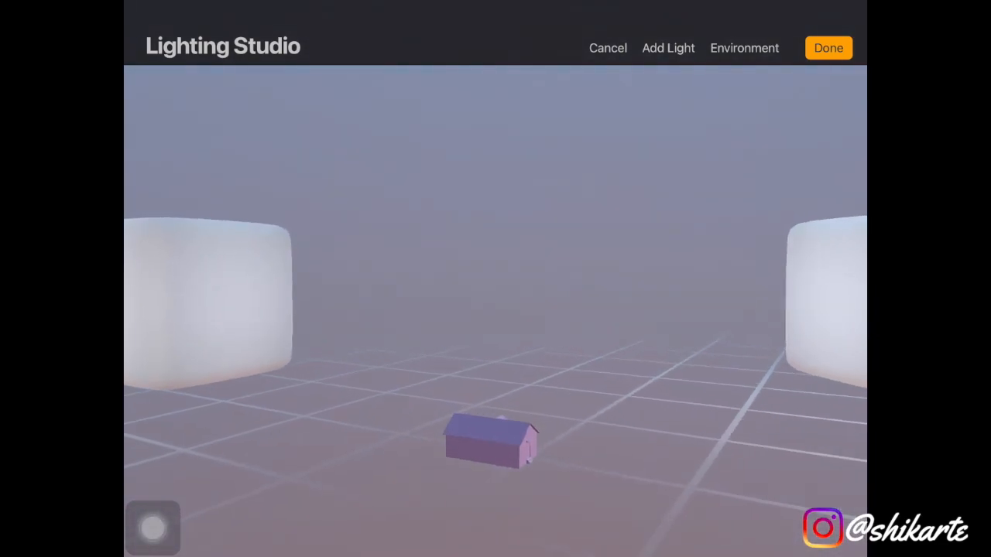
pyautogui.click(743, 46)
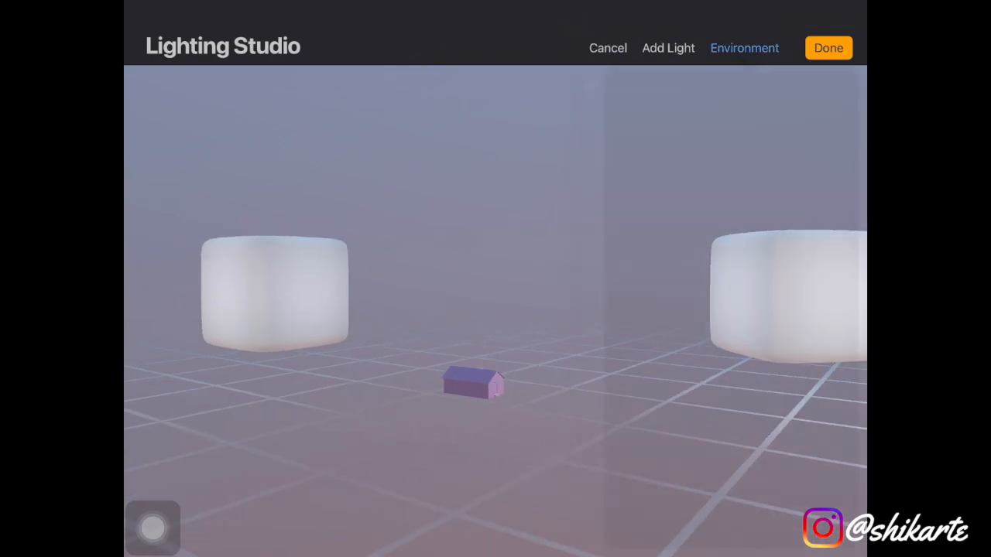
pyautogui.click(743, 46)
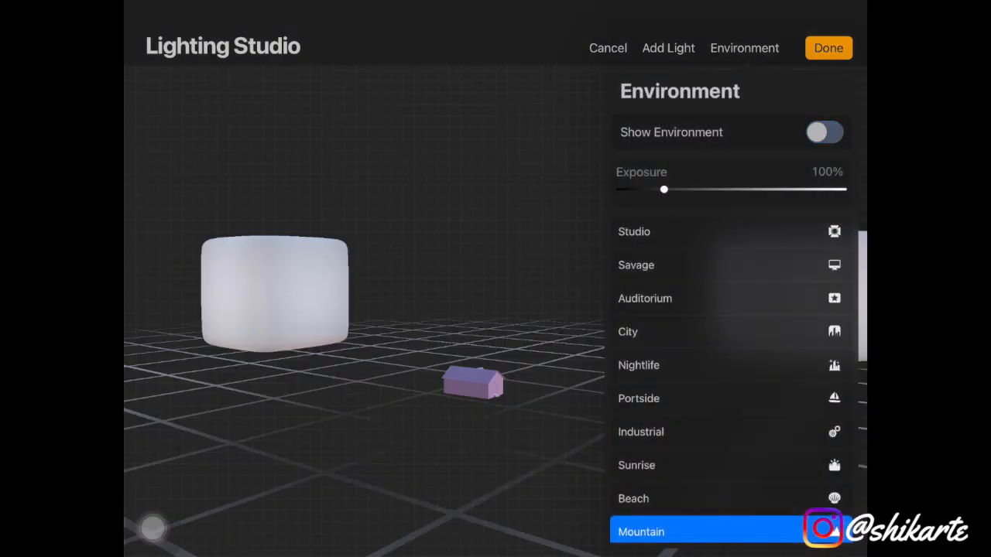
# - Show the environment, adjust its exposure and apply the Nightlife backdrop
pyautogui.click(823, 132)
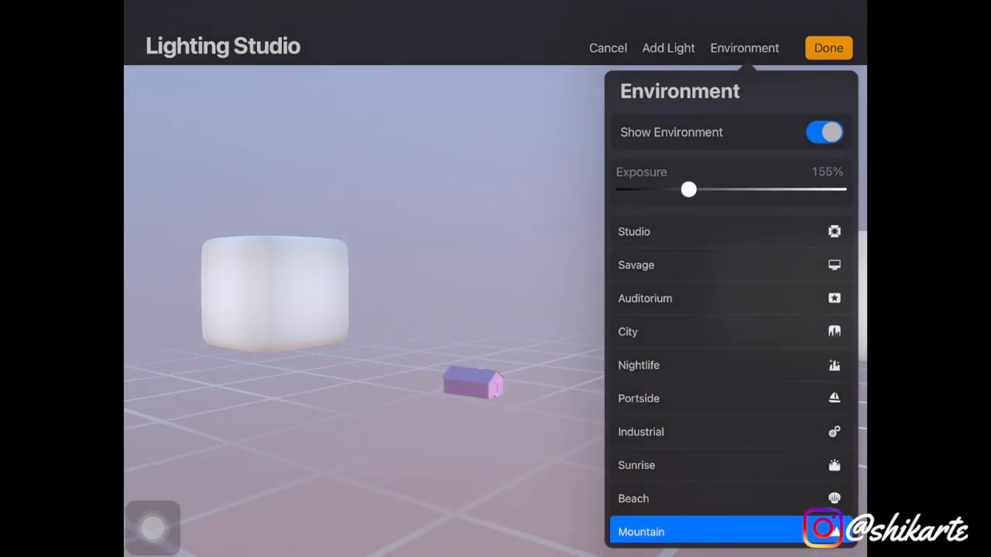
pyautogui.moveTo(688, 189); pyautogui.dragTo(631, 189)
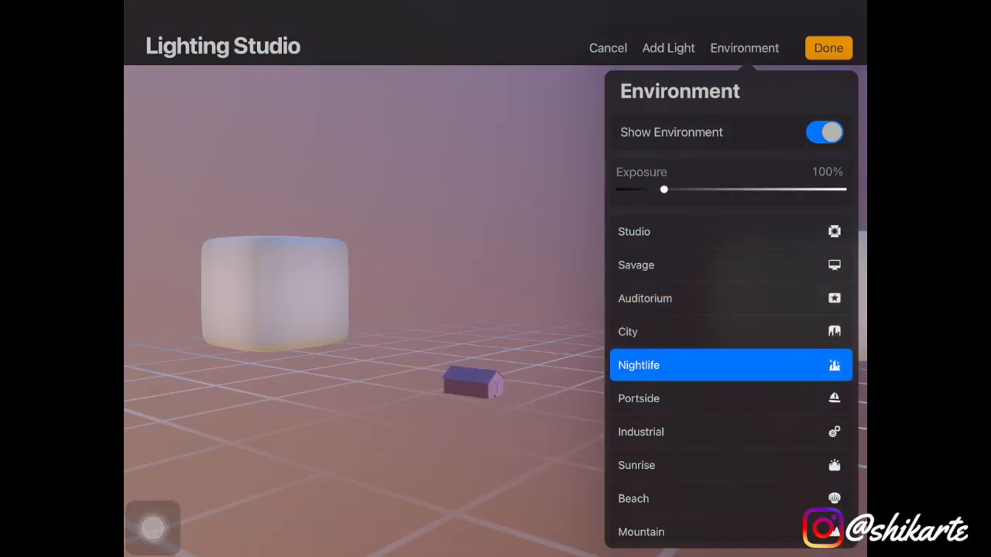
pyautogui.click(727, 332)
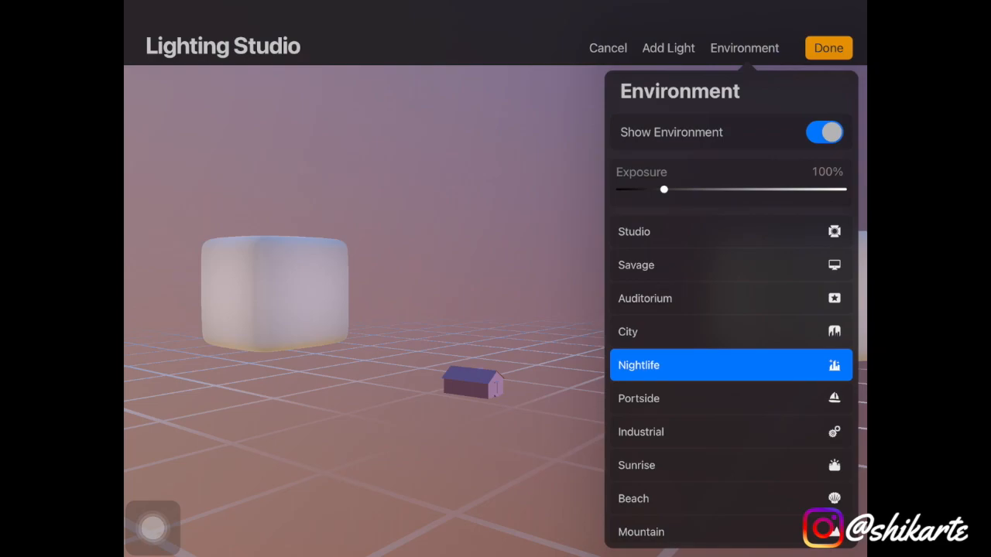
pyautogui.click(638, 398)
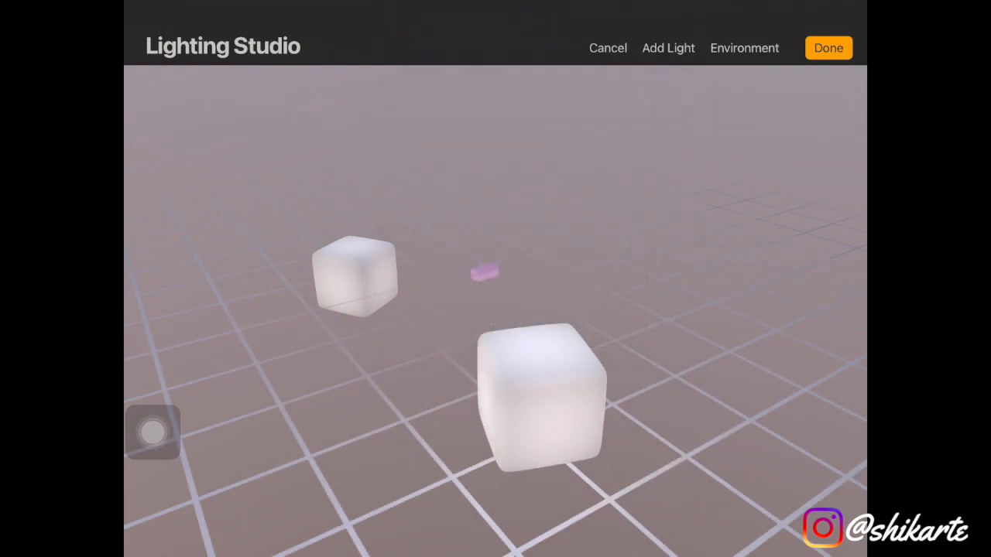
# - Shift both lights' hue to warm orange in Light Settings and apply with Done
pyautogui.click(483, 273)
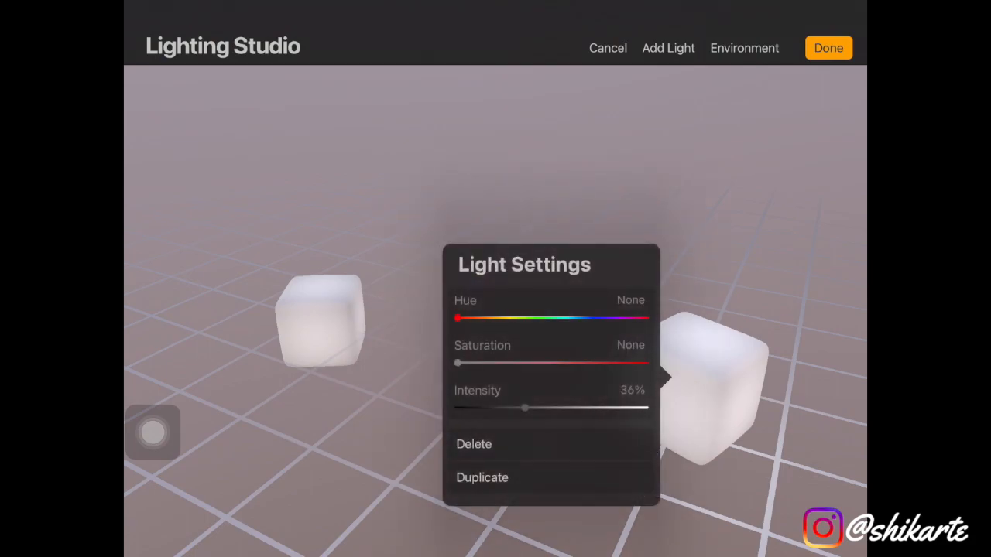
pyautogui.moveTo(456, 317); pyautogui.dragTo(583, 317)
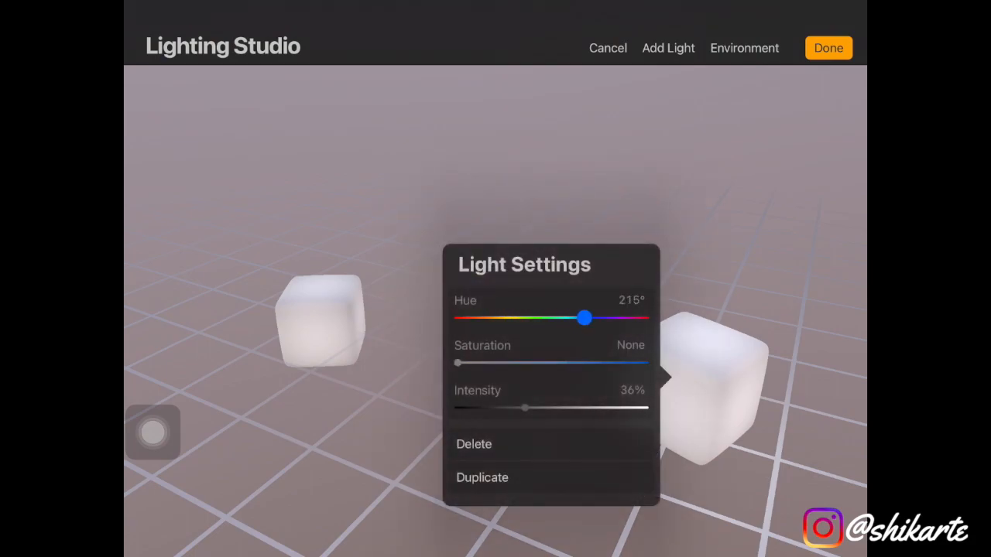
pyautogui.moveTo(583, 317); pyautogui.dragTo(560, 289)
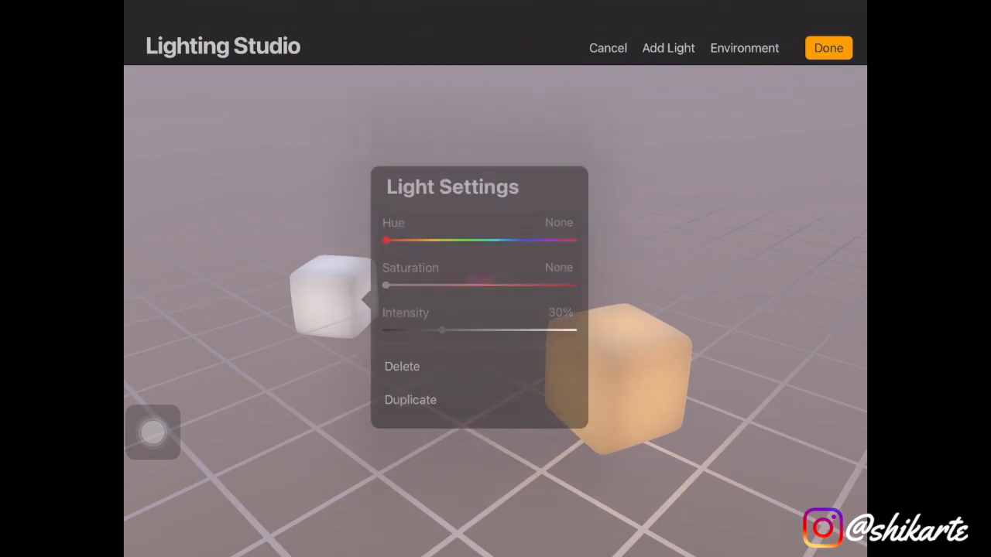
pyautogui.moveTo(384, 242); pyautogui.dragTo(402, 242)
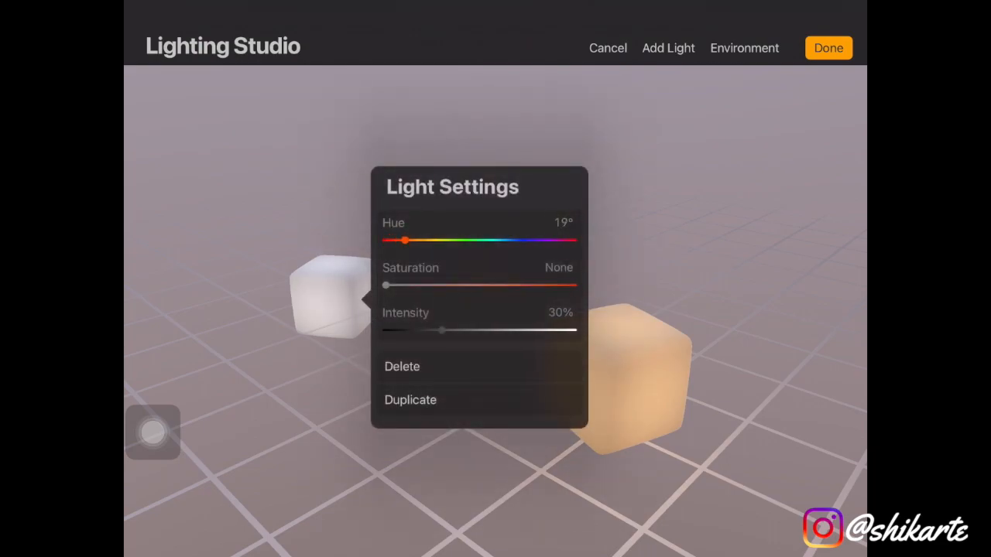
pyautogui.moveTo(381, 285); pyautogui.dragTo(496, 285)
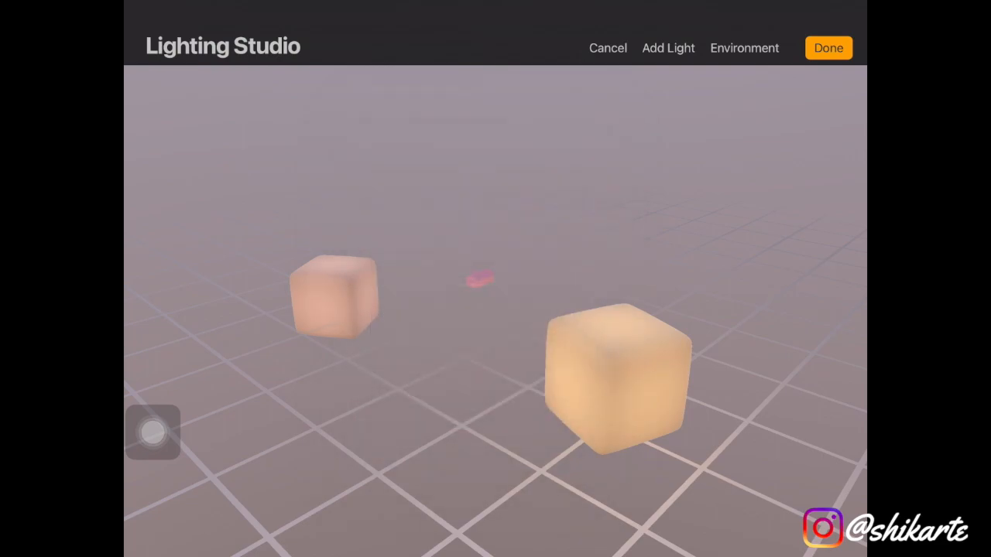
pyautogui.click(827, 47)
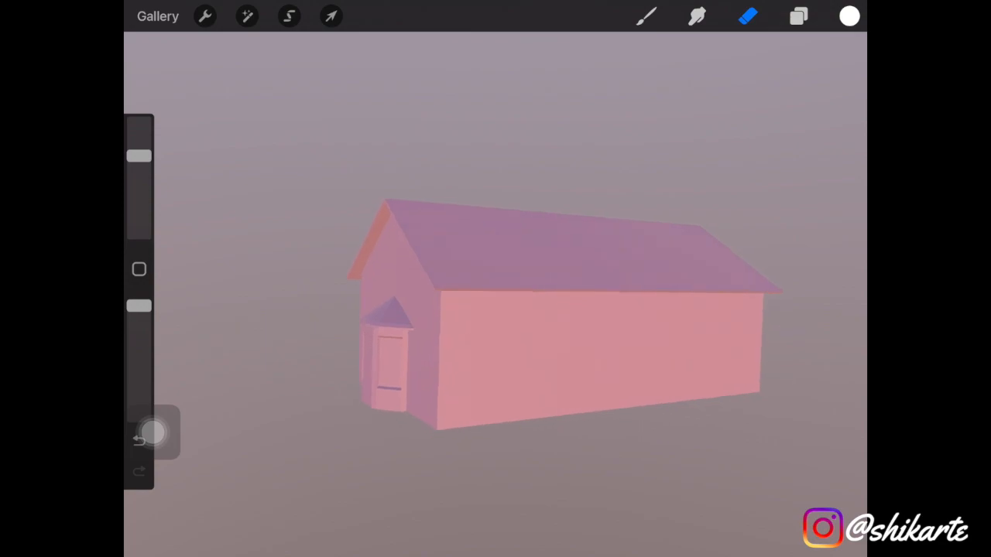
# - Select the Rectango brush from the Textures set in the Brush Library
pyautogui.click(647, 15)
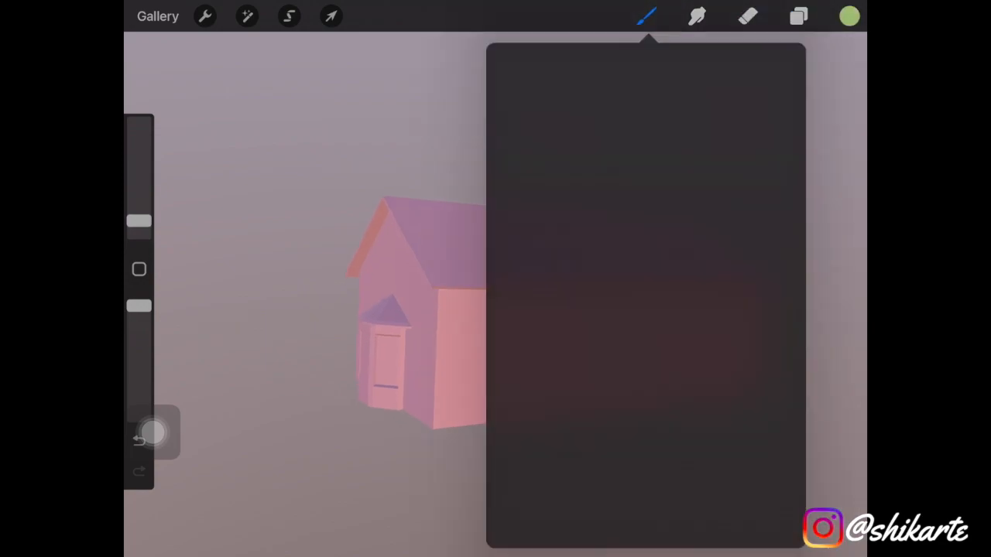
pyautogui.click(647, 15)
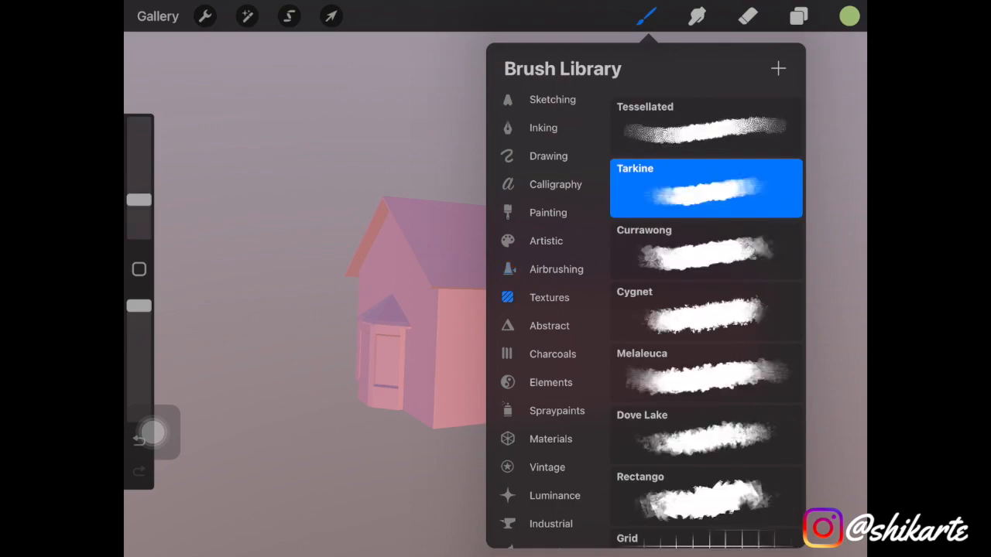
pyautogui.click(706, 495)
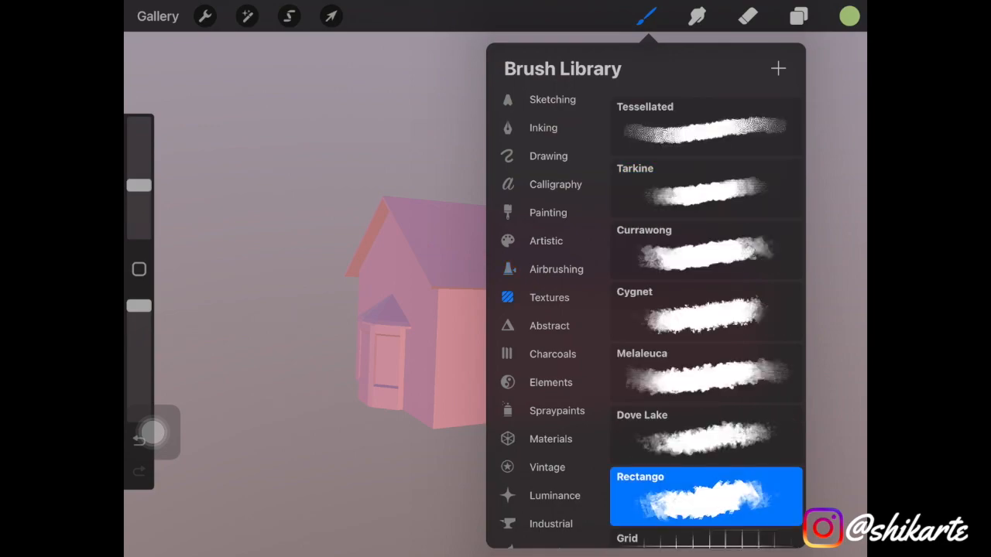
pyautogui.click(848, 16)
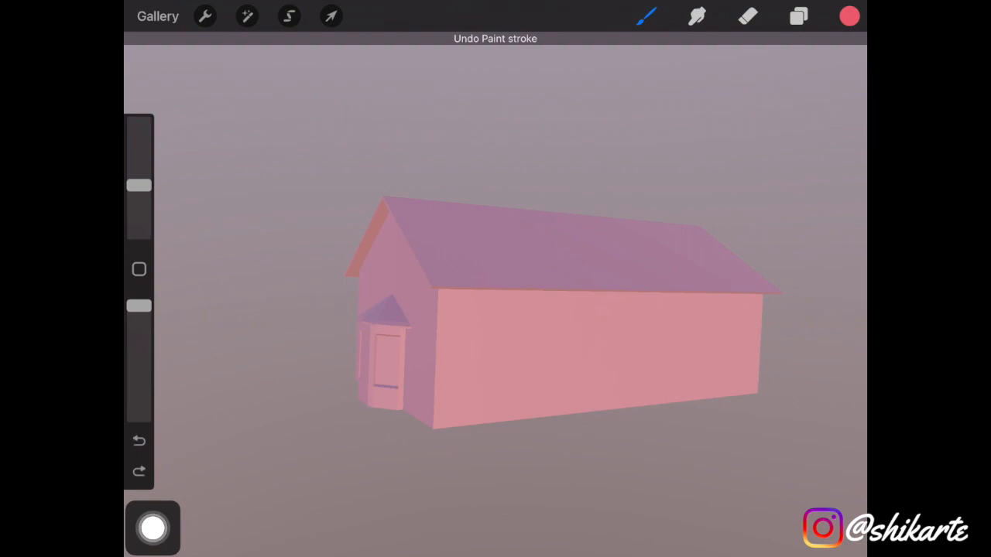
# - Paint and undo a test stroke on the long wall, then bring up the colour choices
pyautogui.moveTo(496, 369); pyautogui.dragTo(514, 380)
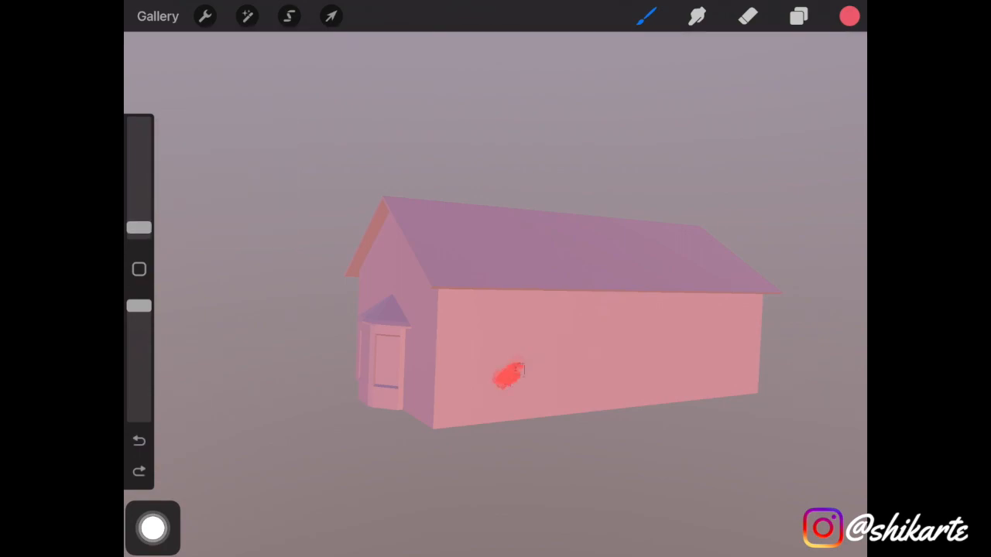
pyautogui.click(140, 440)
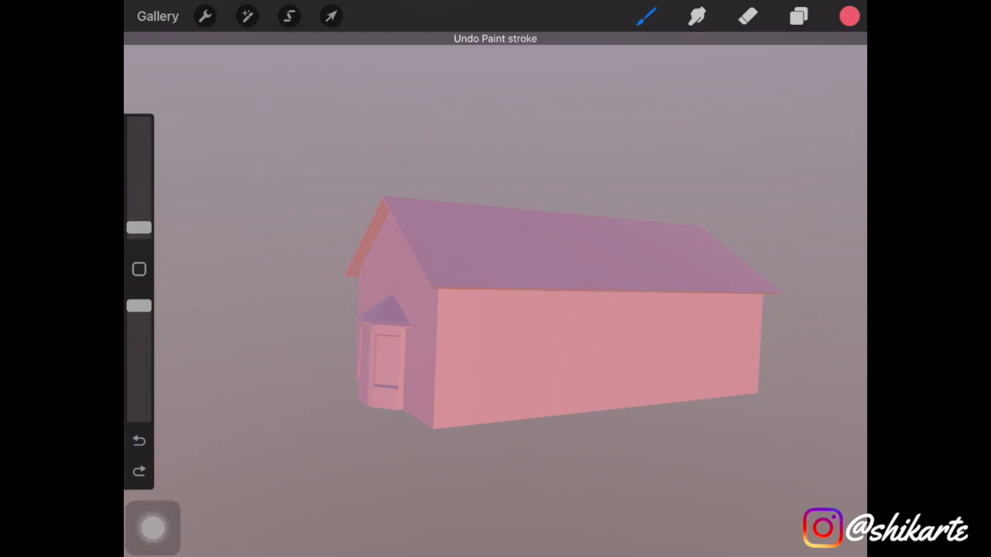
pyautogui.click(848, 15)
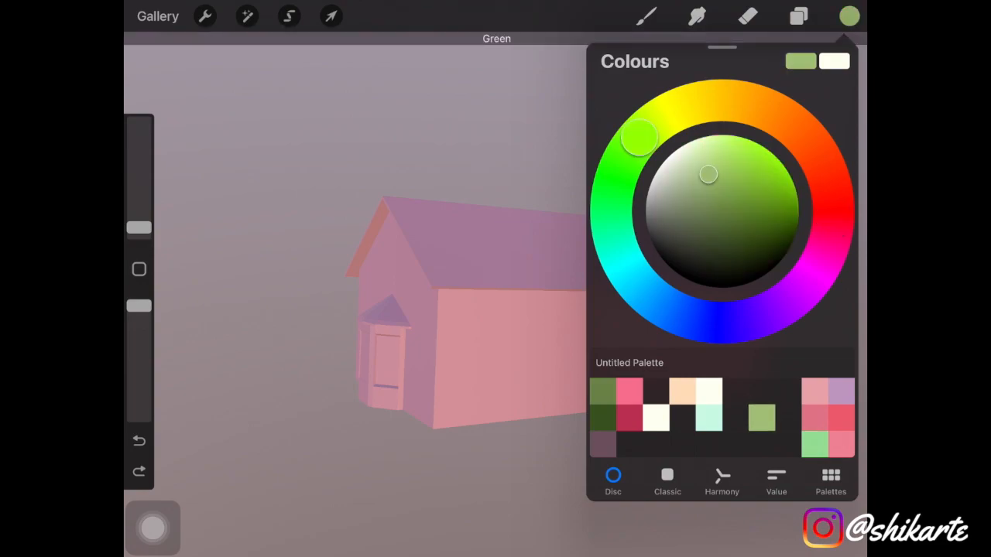
# - Check the cottage texture's Colour layer, then undo the pale yellow test stroke
pyautogui.click(798, 16)
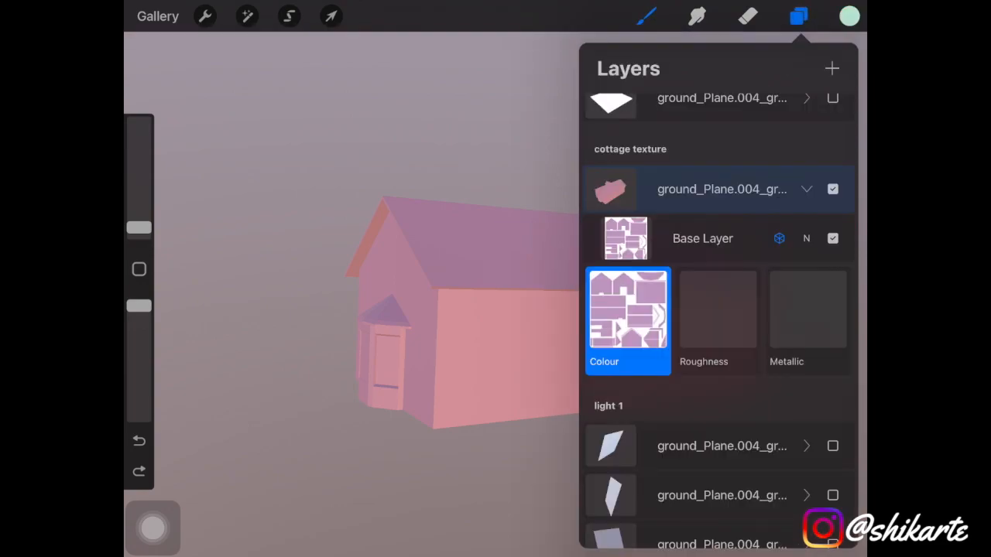
pyautogui.click(798, 16)
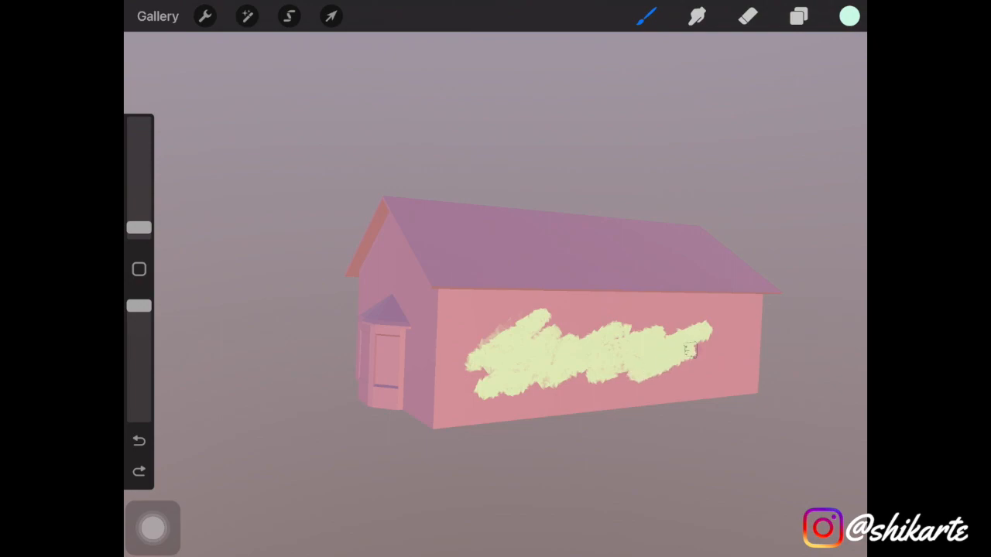
pyautogui.click(848, 15)
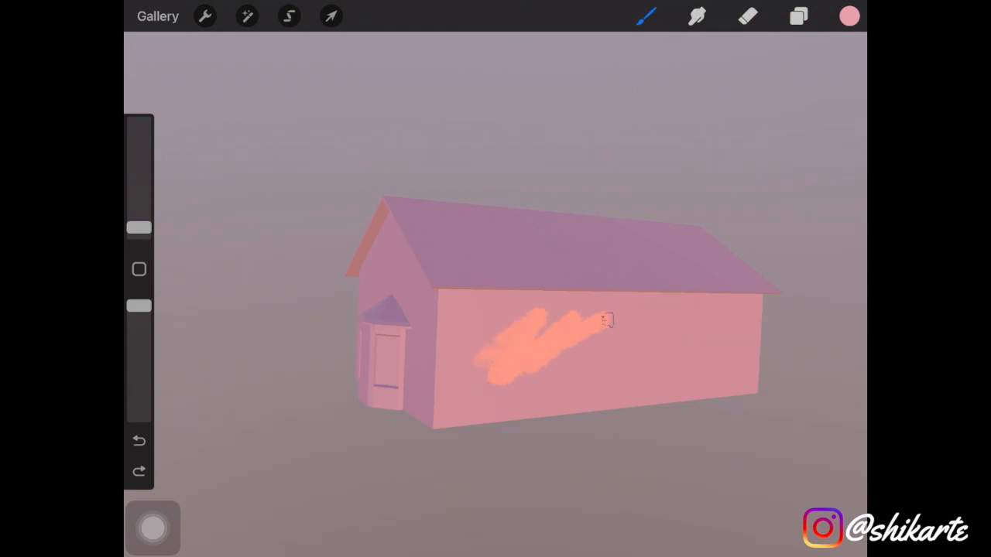
# - Undo the orange and textured wall test strokes, leaving the wall plain pink, and bring up the brush library
pyautogui.click(139, 441)
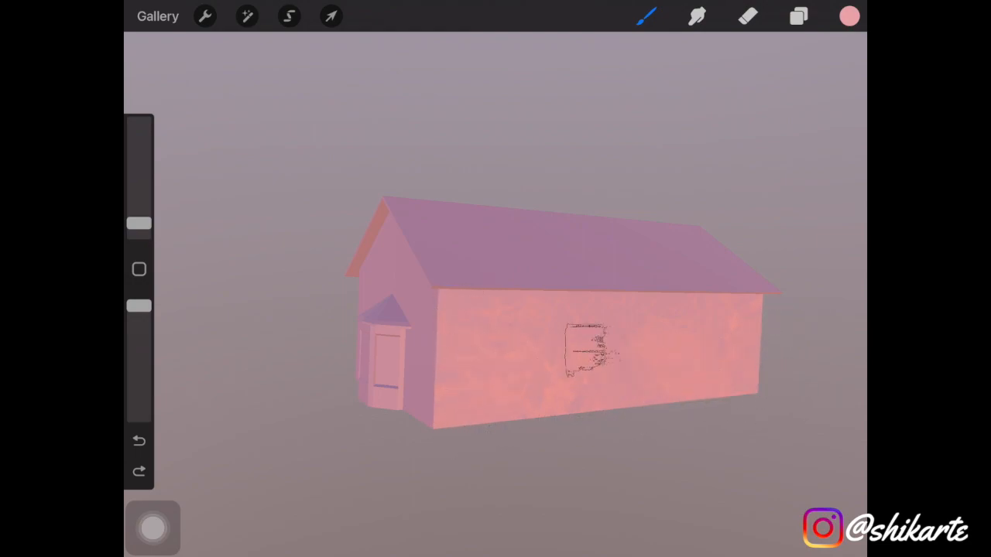
pyautogui.click(140, 439)
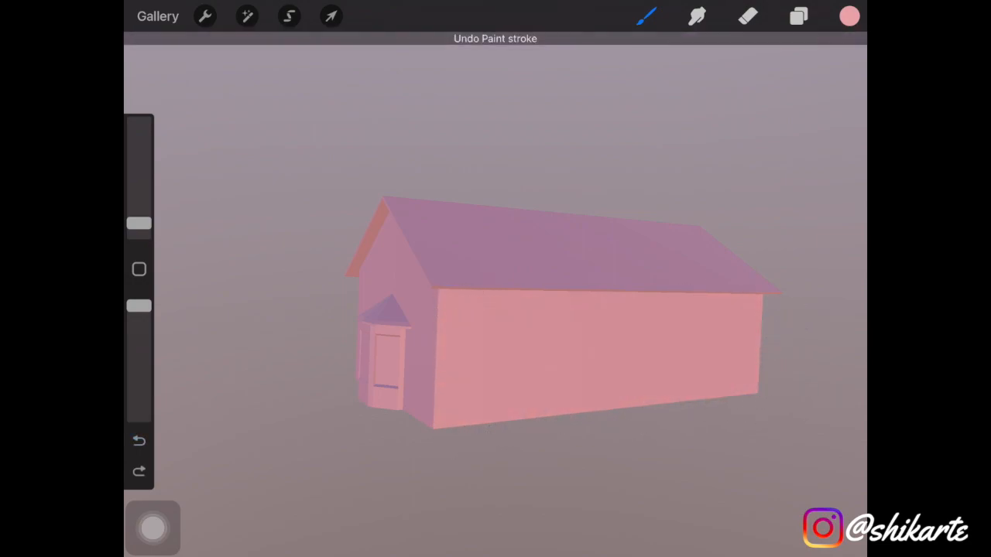
pyautogui.click(647, 16)
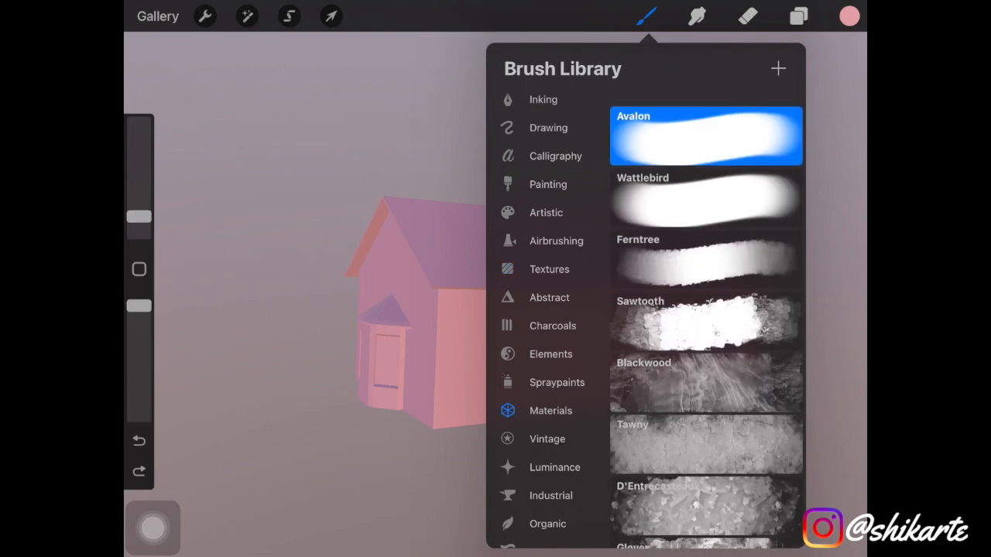
# - Choose a Materials brush and paint textured dabs and leafy orange shapes along the long wall
pyautogui.scroll(-3)
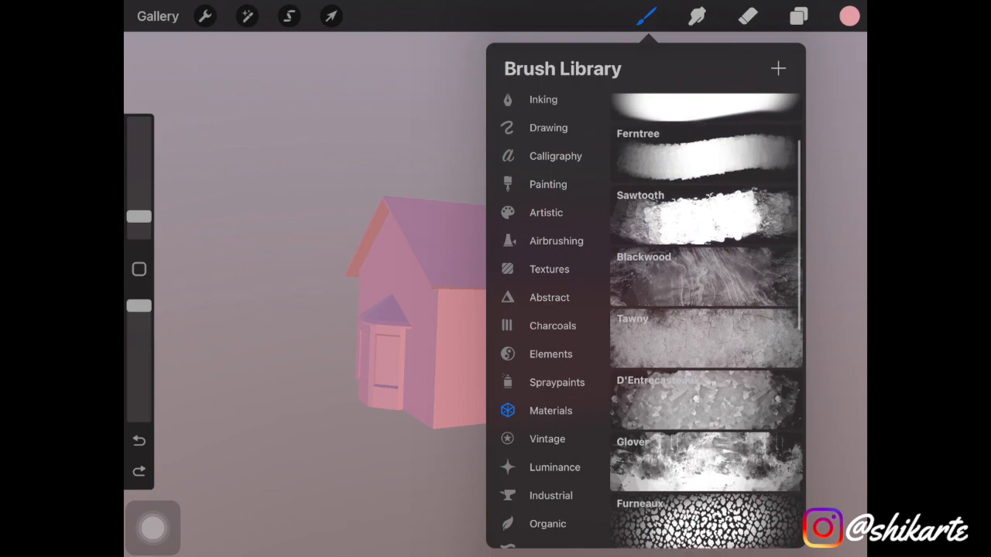
pyautogui.scroll(-3)
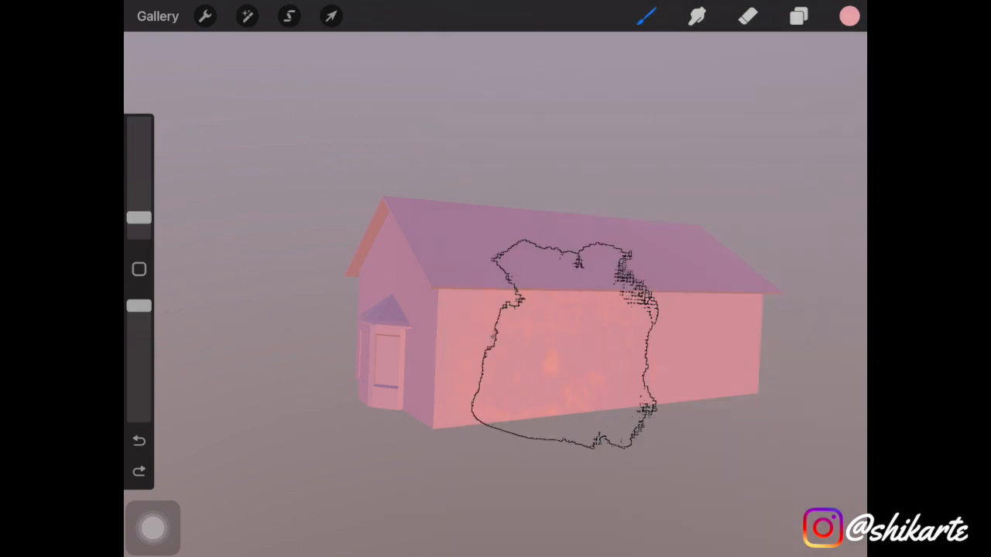
pyautogui.click(139, 440)
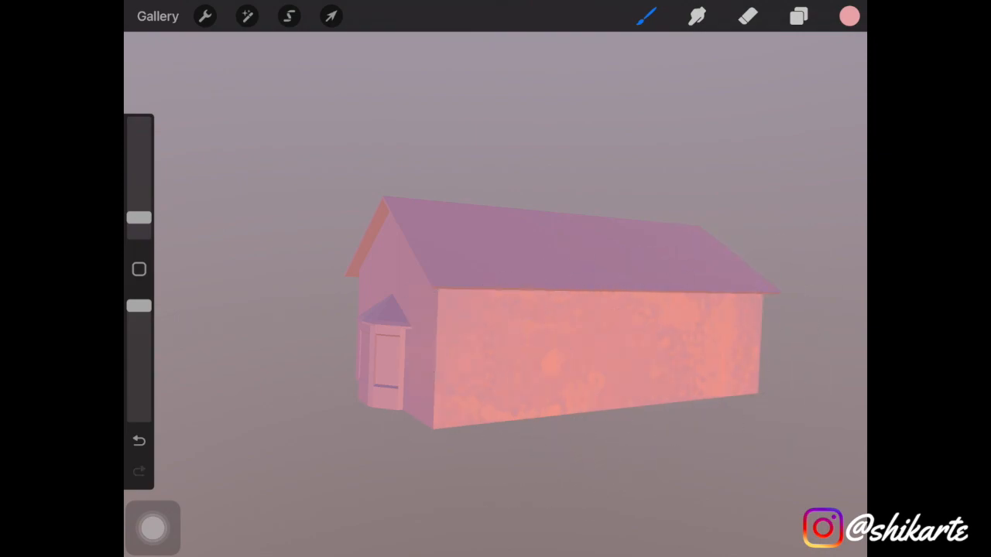
pyautogui.click(647, 15)
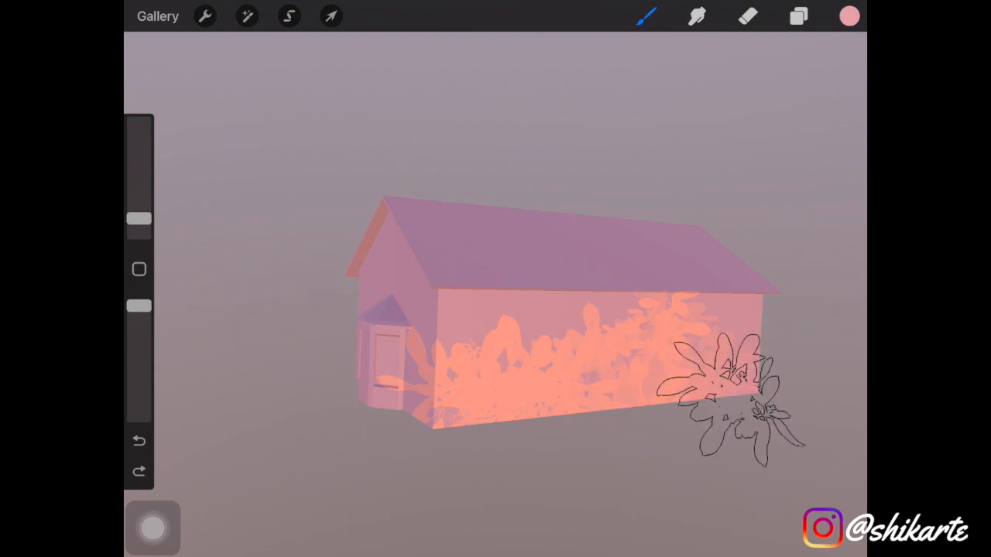
# - Cover the wall with more leafy texture, turn the cottage to another side, and show the Colour channel in Layers
pyautogui.click(140, 439)
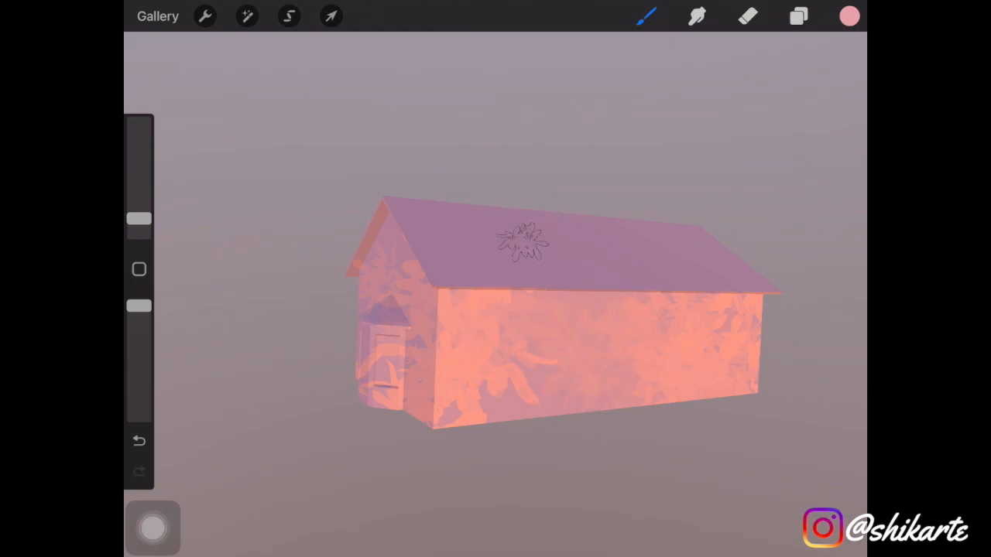
pyautogui.click(139, 441)
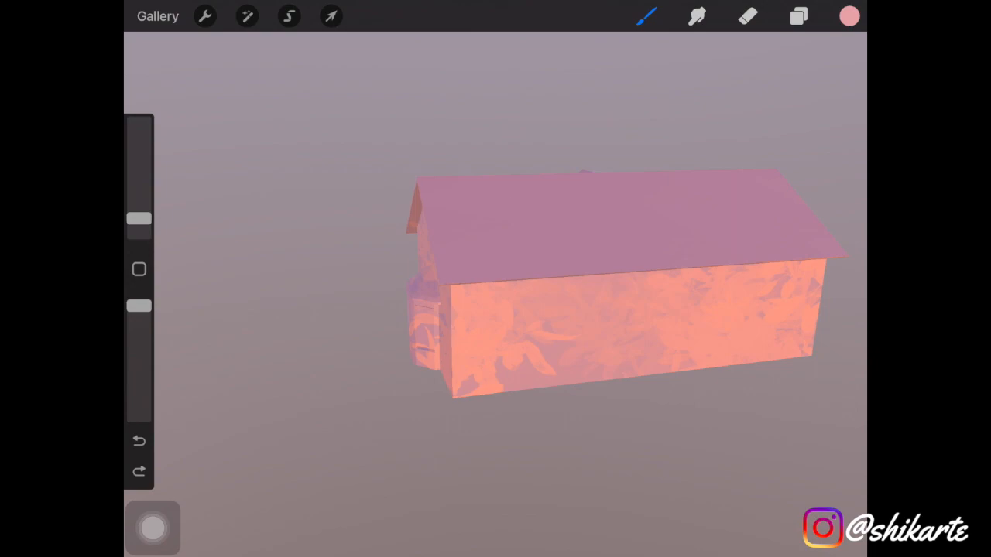
pyautogui.click(799, 15)
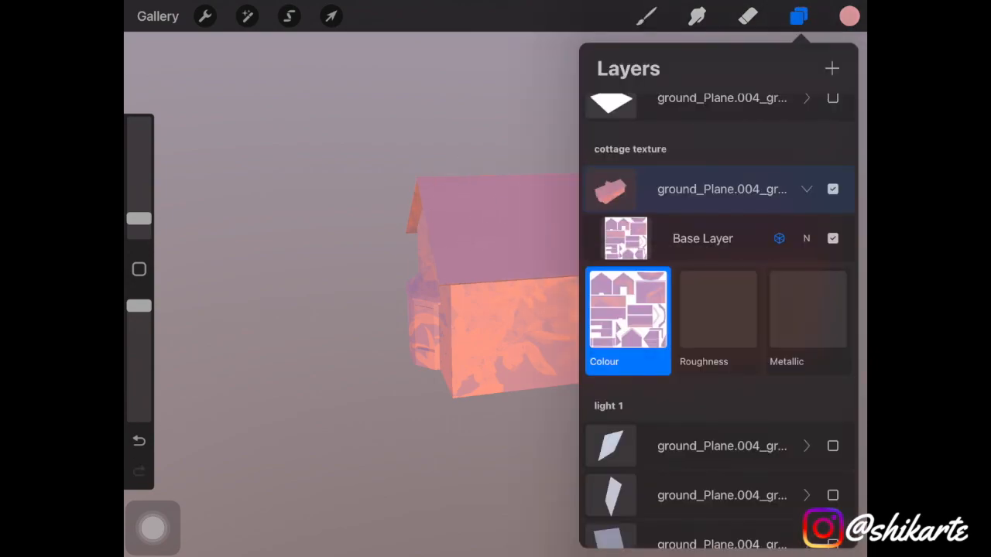